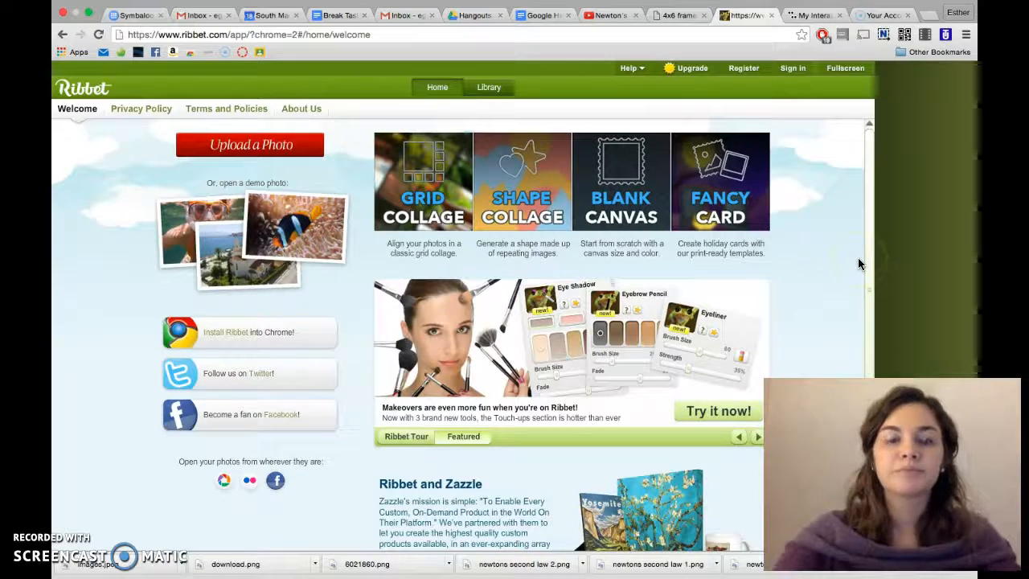
{"action": "mouse_move", "coordinate": [842, 183]}
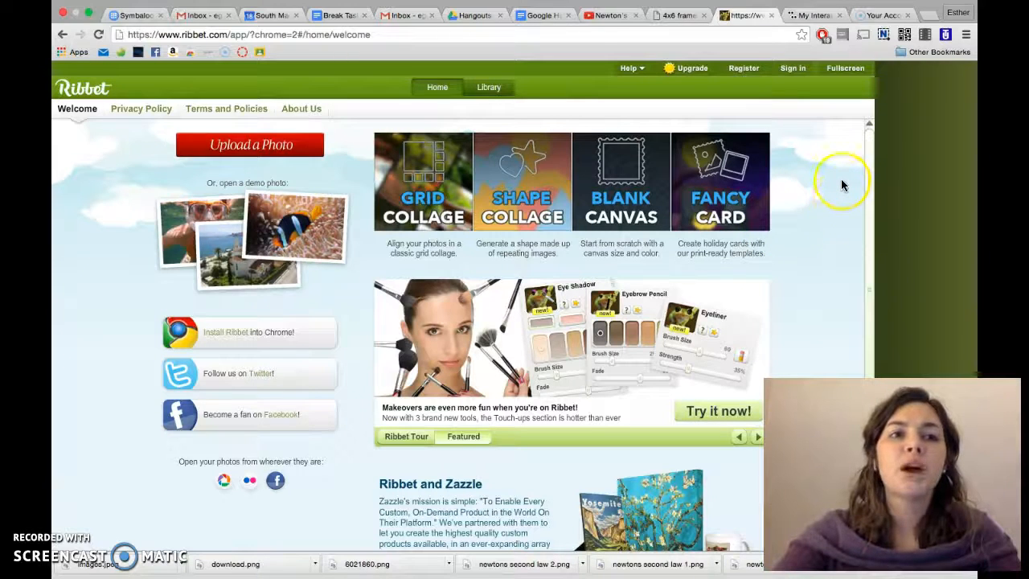
{"action": "mouse_move", "coordinate": [231, 91]}
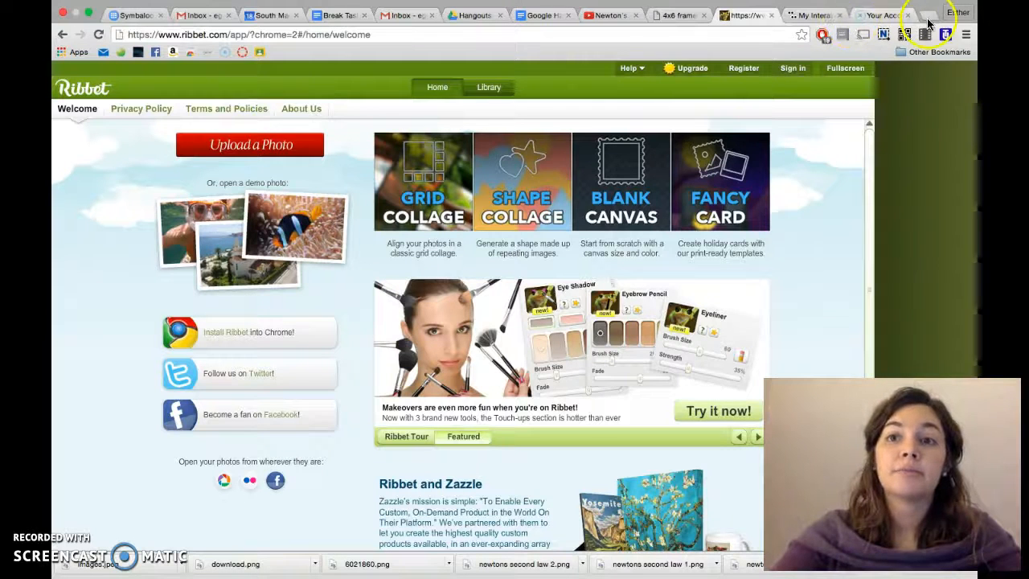
Open a new Chrome tab to show the Apps page.
{"action": "left_click", "coordinate": [922, 15]}
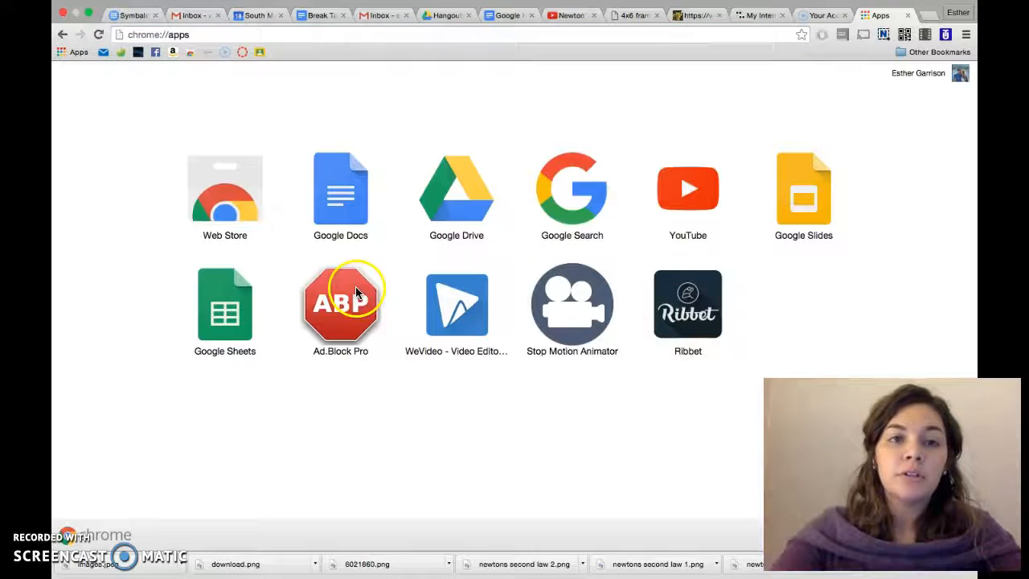
{"action": "mouse_move", "coordinate": [687, 304]}
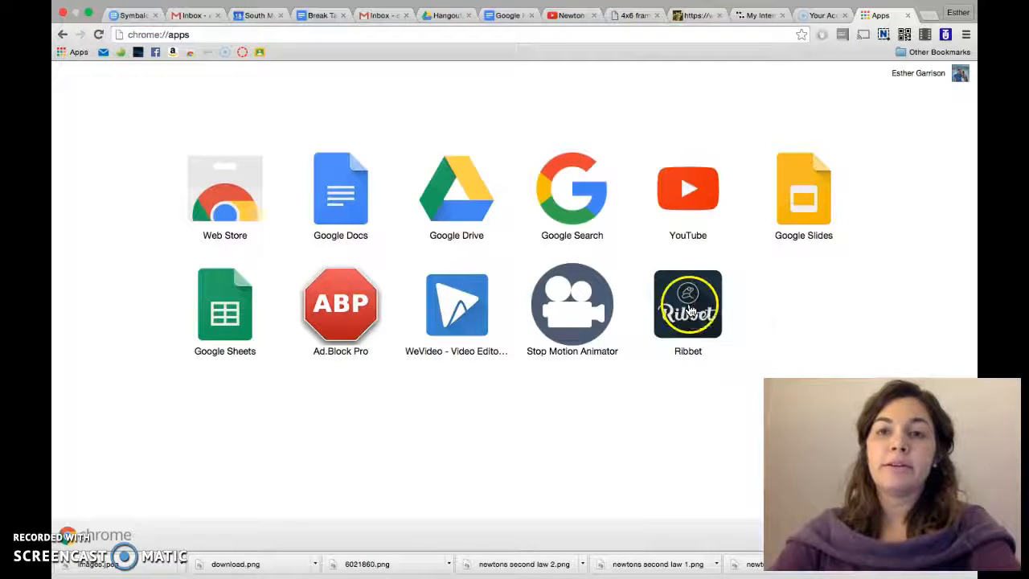
{"action": "mouse_move", "coordinate": [199, 87]}
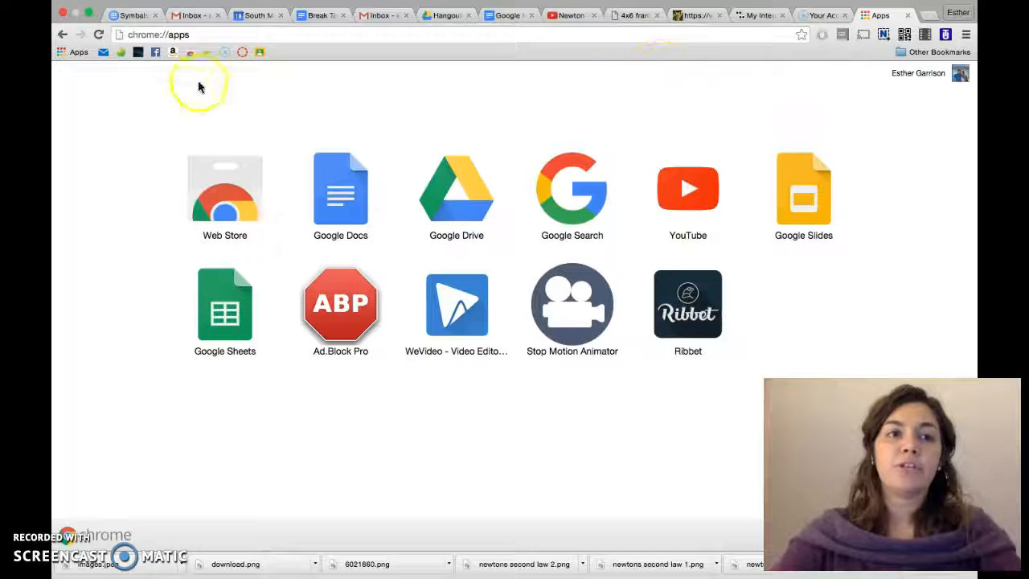
Search the Chrome Web Store for 'ribbet'.
{"action": "left_click", "coordinate": [225, 189]}
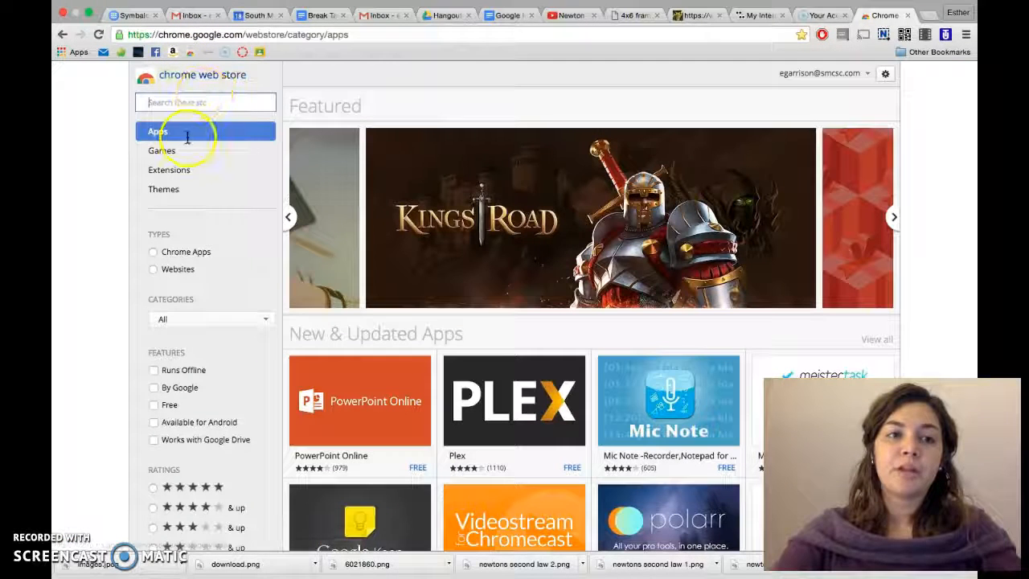
{"action": "type", "text": "ribbet"}
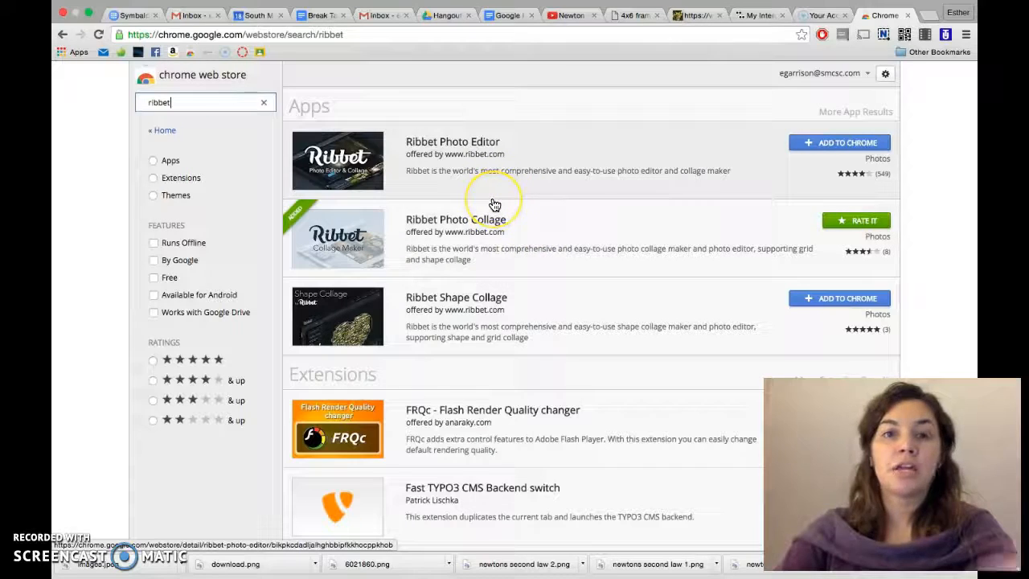
{"action": "mouse_move", "coordinate": [495, 205]}
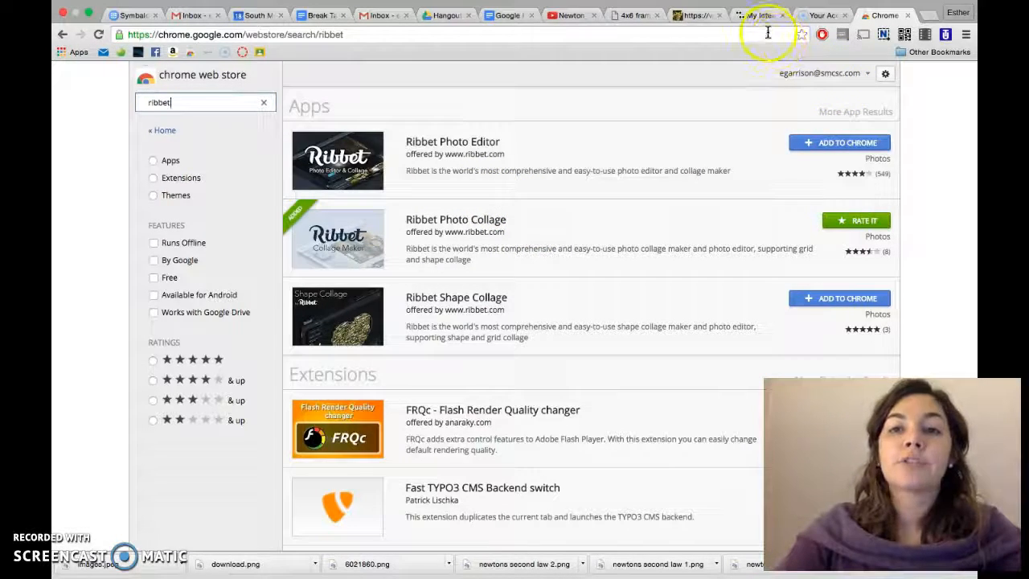
{"action": "left_click", "coordinate": [696, 14]}
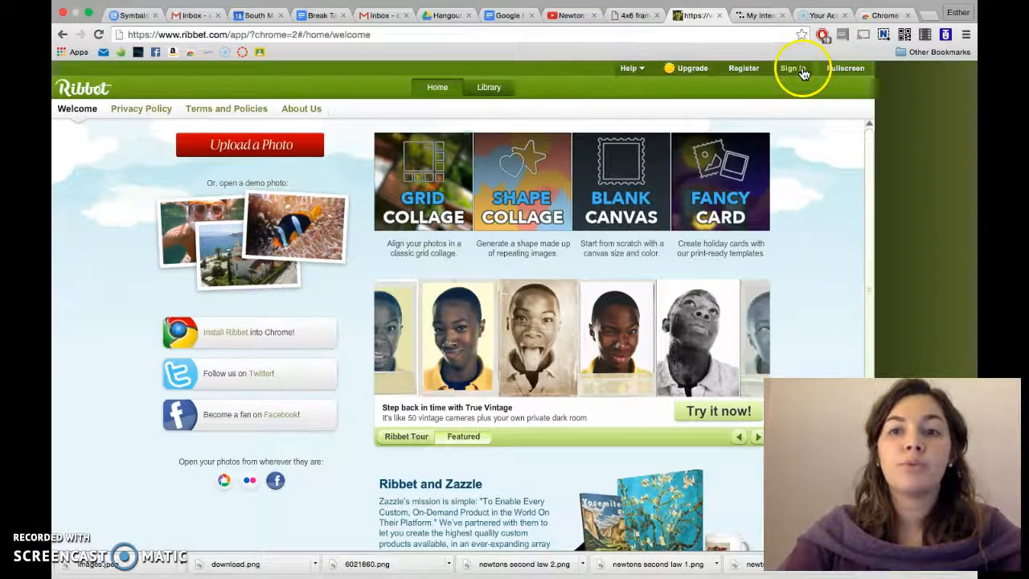
{"action": "left_click", "coordinate": [792, 68]}
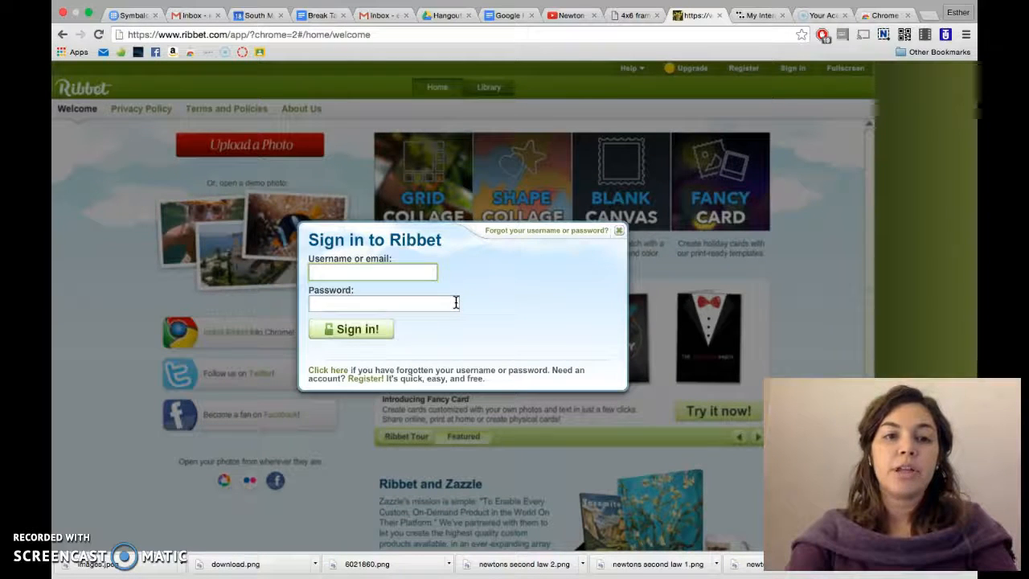
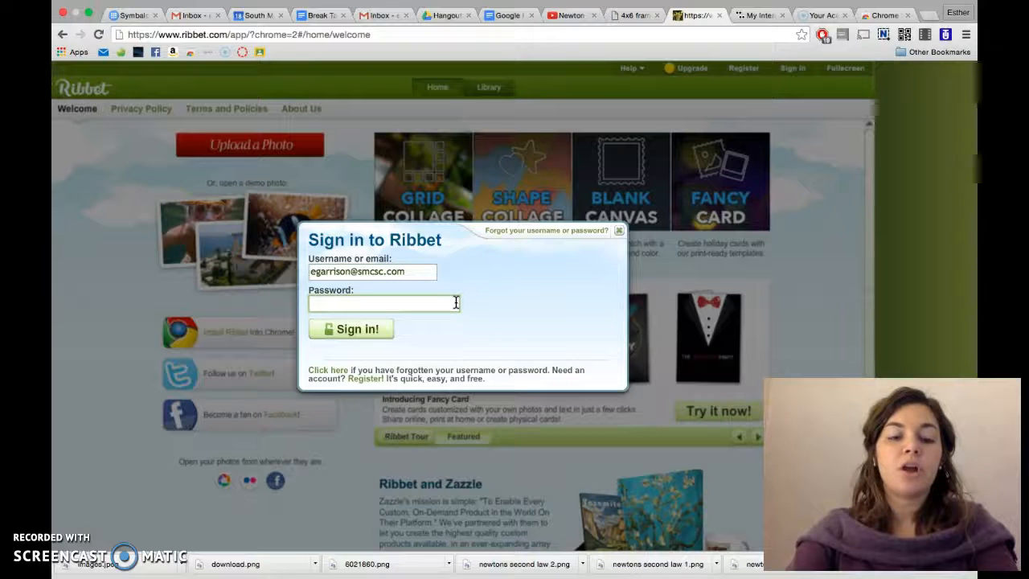
{"action": "left_click", "coordinate": [351, 329]}
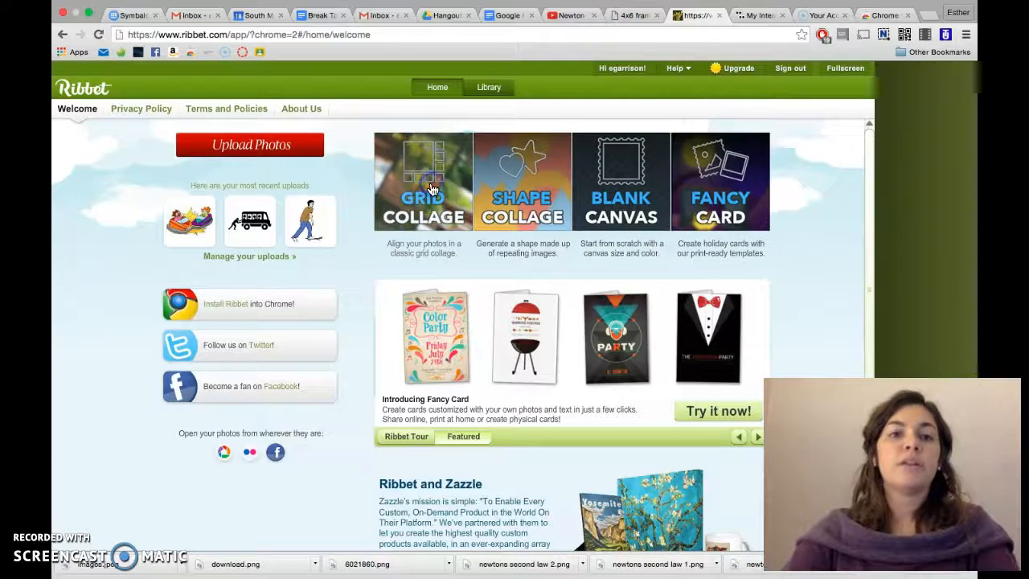
Make a two-cell grid collage with spacing 16, black border, 67:33 proportions.
{"action": "left_click", "coordinate": [424, 180]}
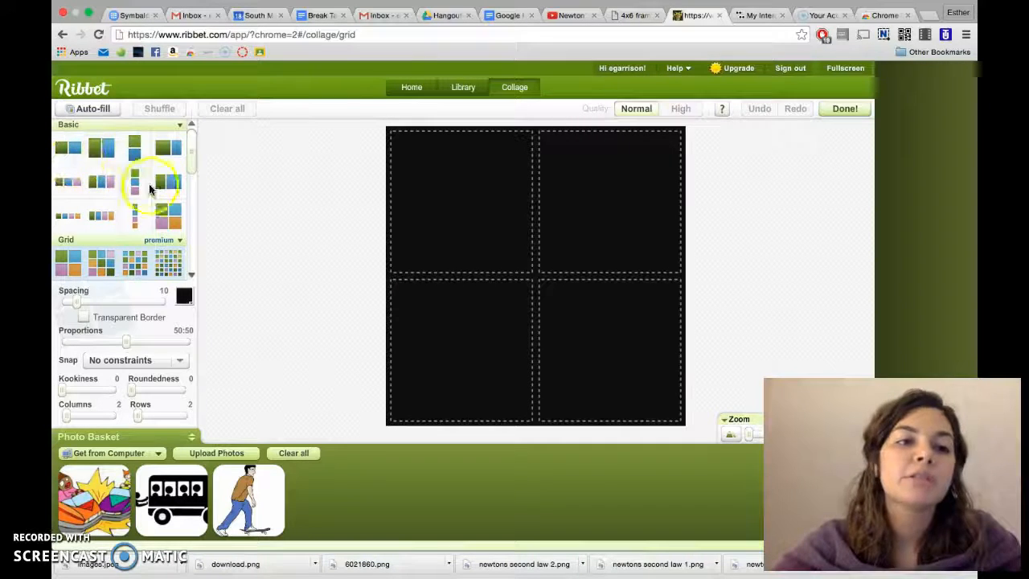
{"action": "left_click", "coordinate": [68, 147]}
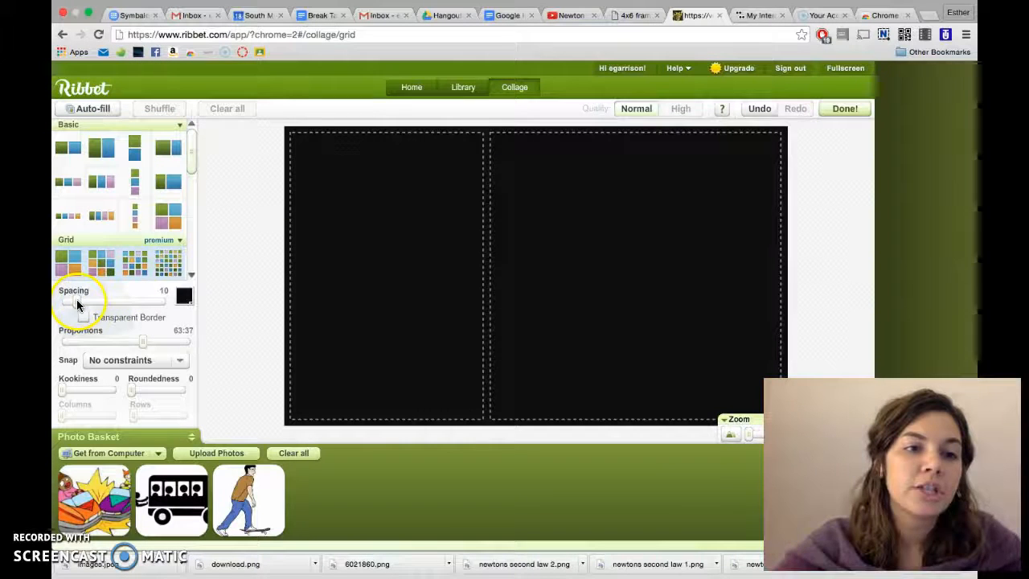
{"action": "left_click_drag", "start_coordinate": [80, 302], "coordinate": [136, 302]}
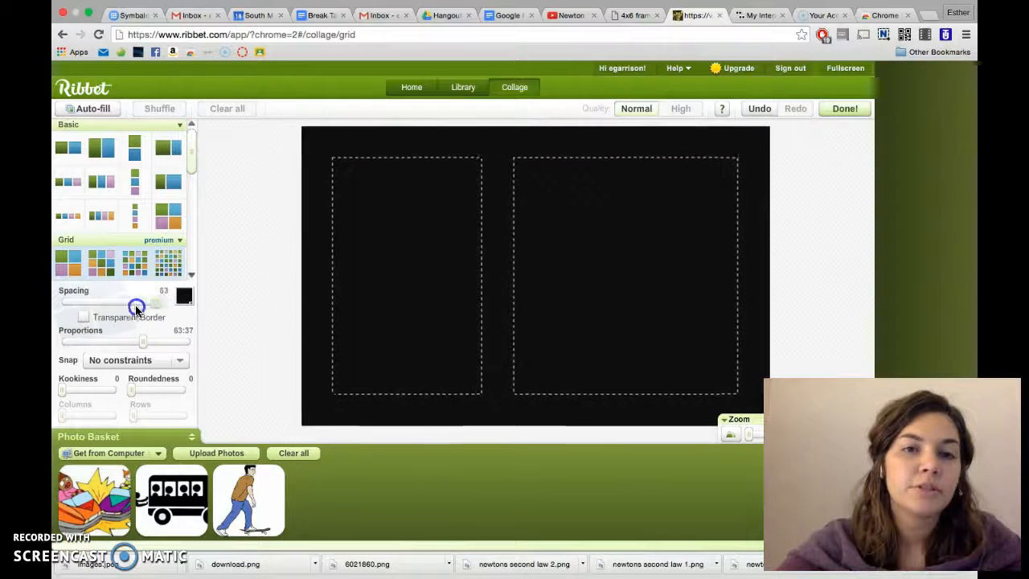
{"action": "left_click_drag", "start_coordinate": [136, 305], "coordinate": [56, 301]}
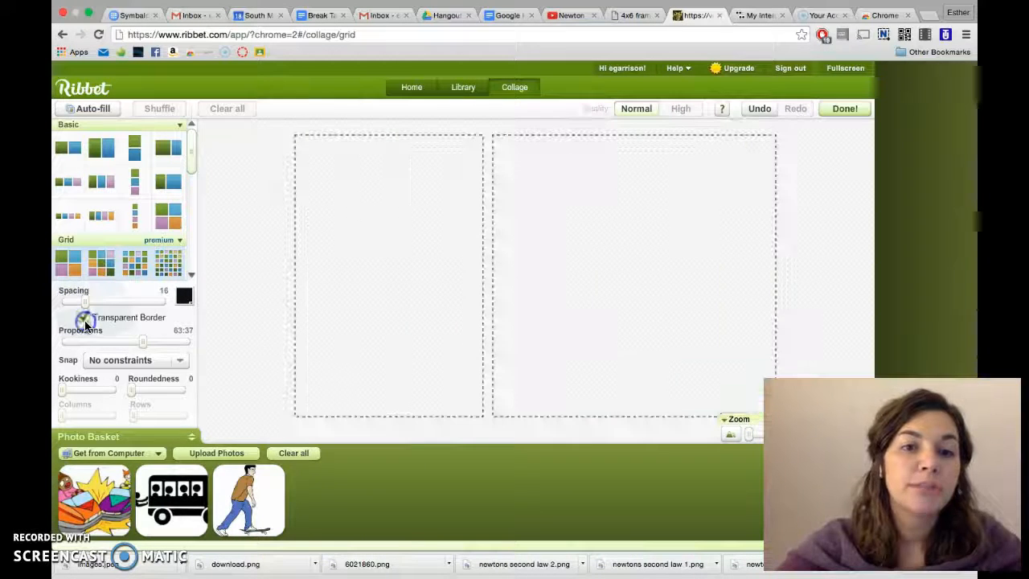
{"action": "left_click", "coordinate": [84, 319]}
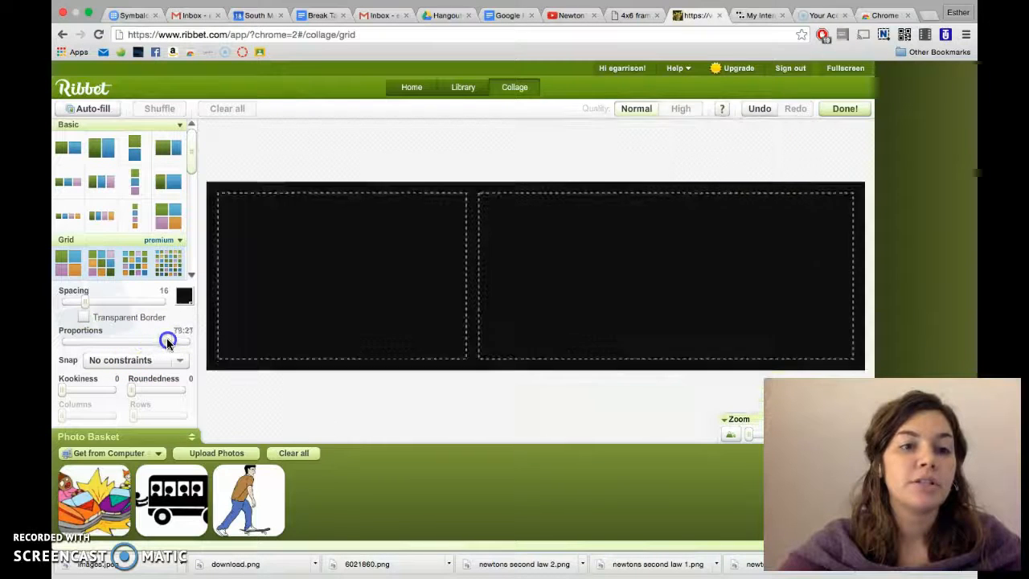
{"action": "left_click_drag", "start_coordinate": [167, 340], "coordinate": [153, 339]}
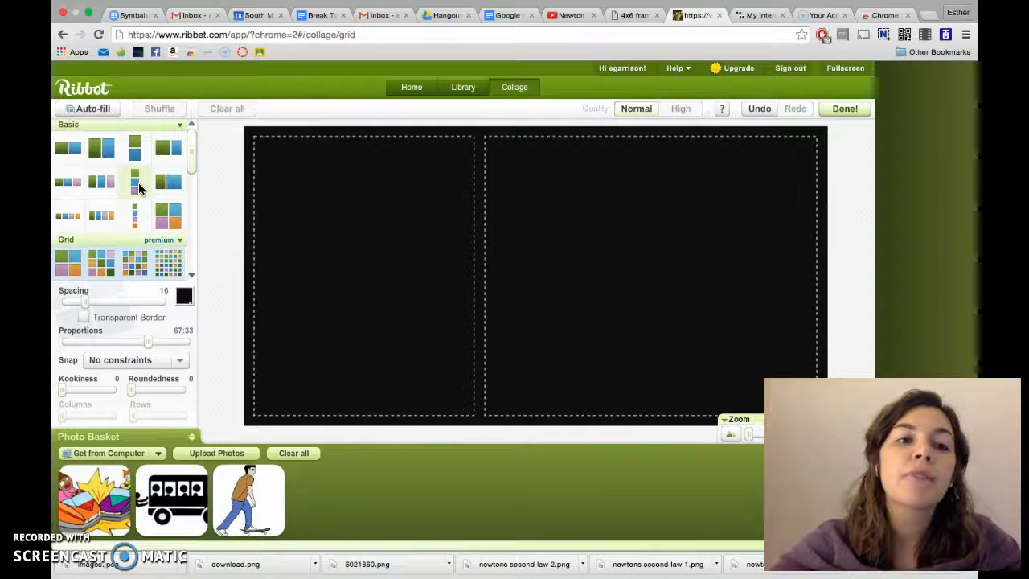
Use the three-row column layout and fill cells with the crash, bus and skateboarder images.
{"action": "left_click", "coordinate": [134, 185]}
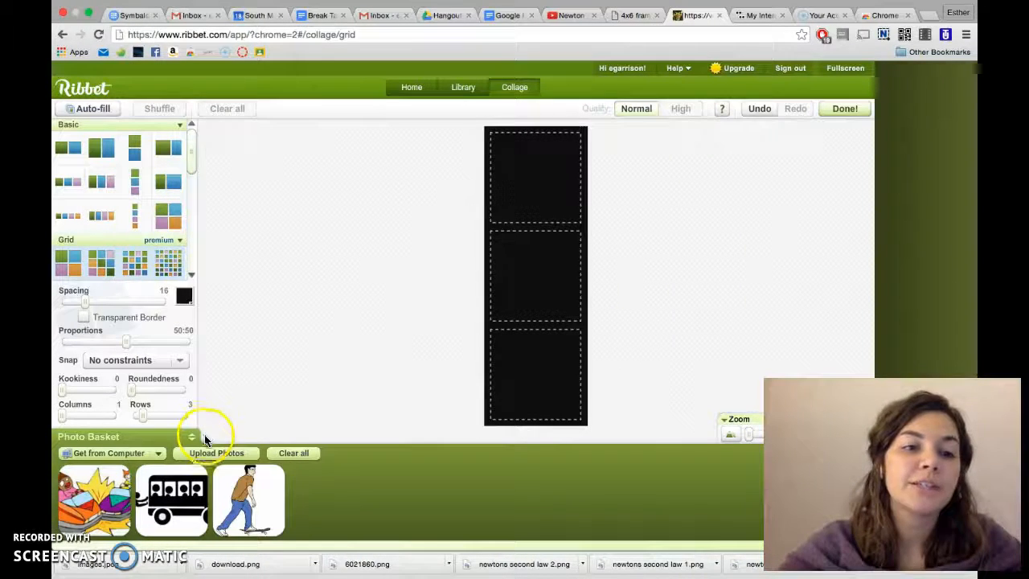
{"action": "mouse_move", "coordinate": [269, 511]}
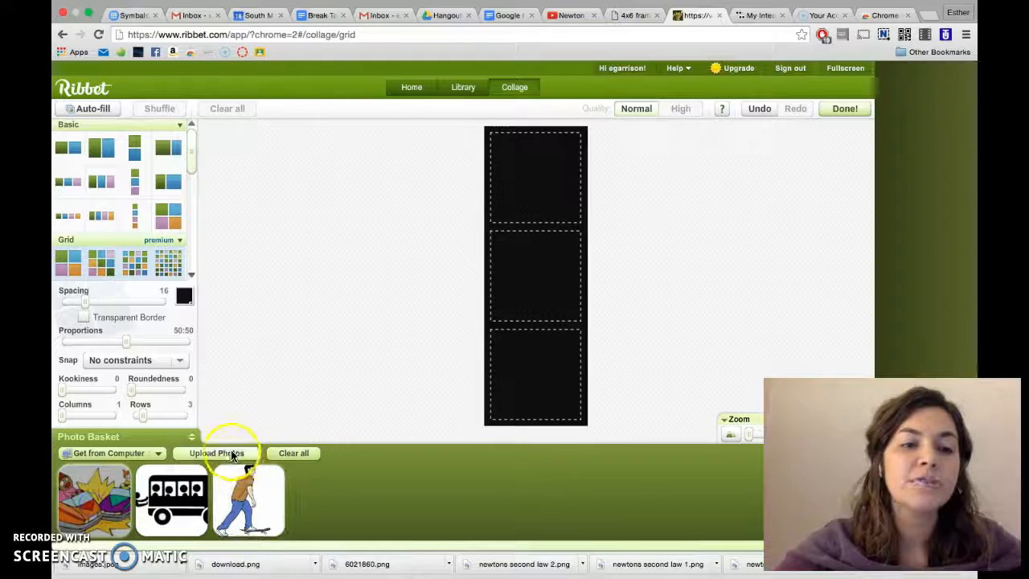
{"action": "left_click", "coordinate": [215, 452]}
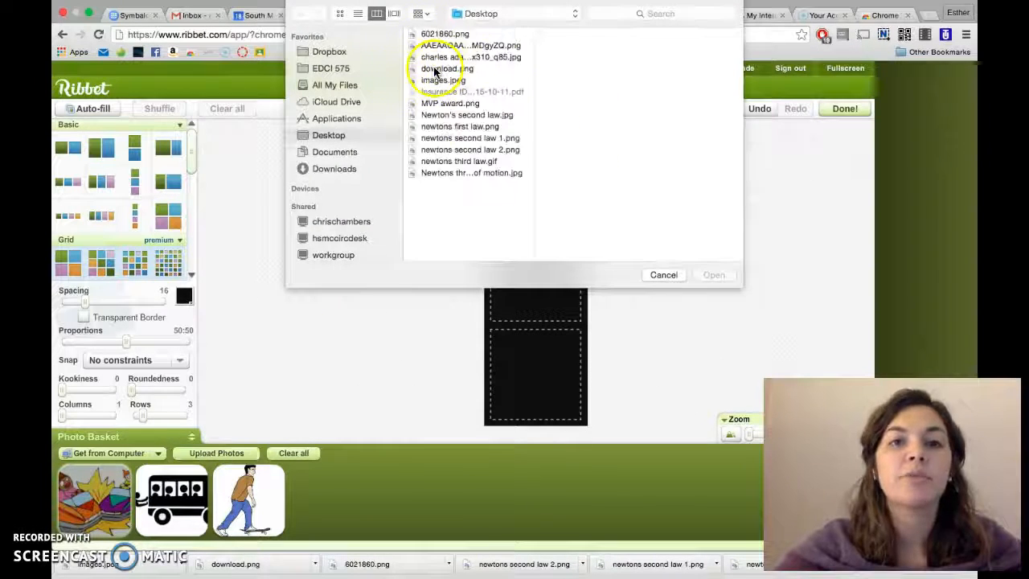
{"action": "left_click", "coordinate": [663, 274]}
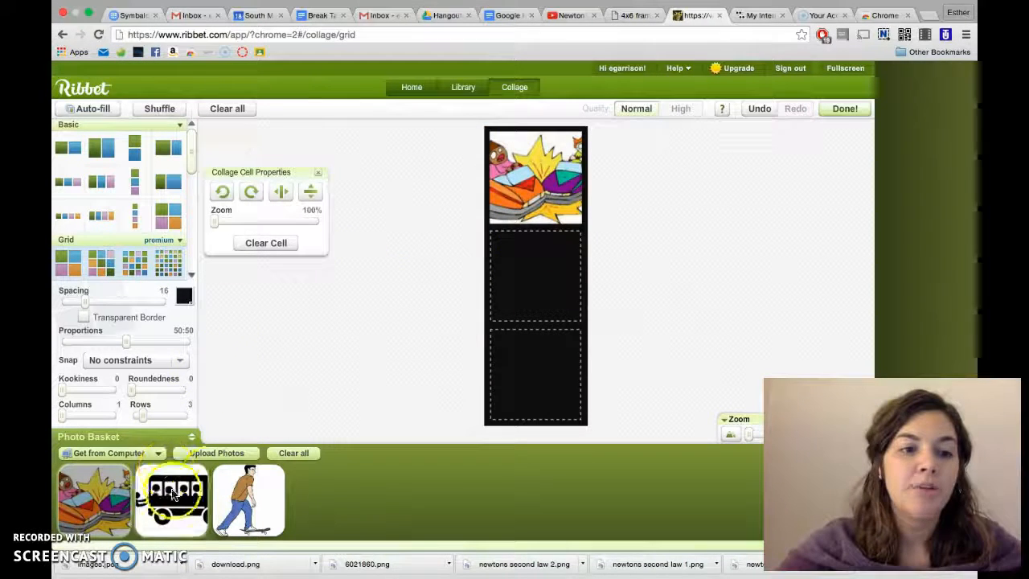
{"action": "left_click_drag", "start_coordinate": [171, 499], "coordinate": [535, 275]}
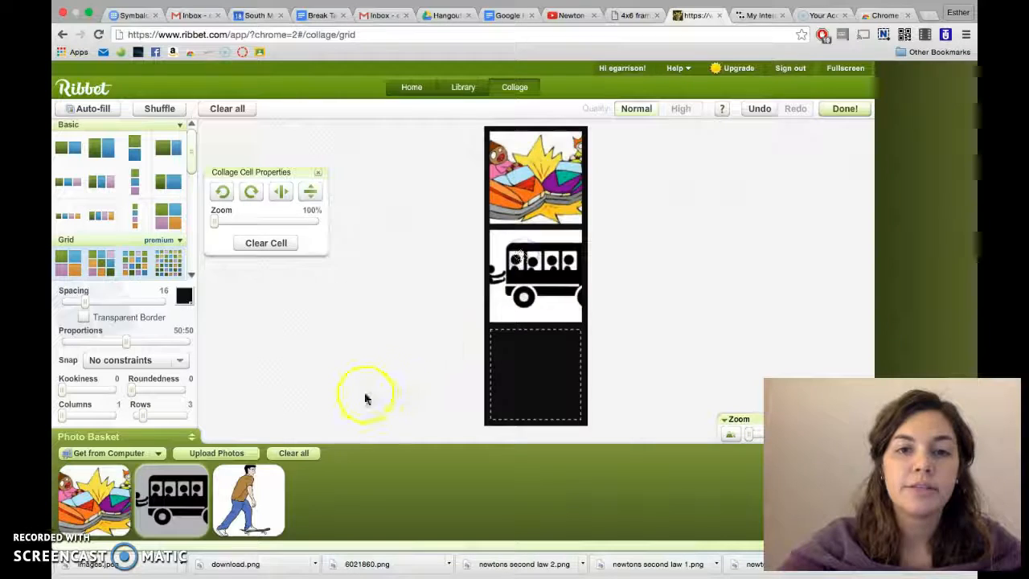
{"action": "left_click_drag", "start_coordinate": [247, 500], "coordinate": [536, 374]}
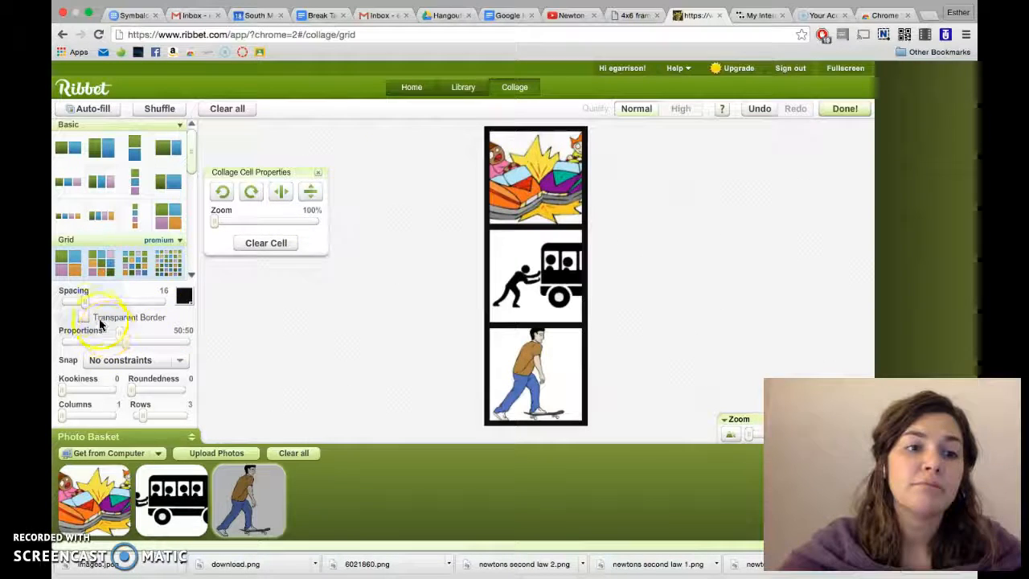
{"action": "left_click", "coordinate": [84, 317]}
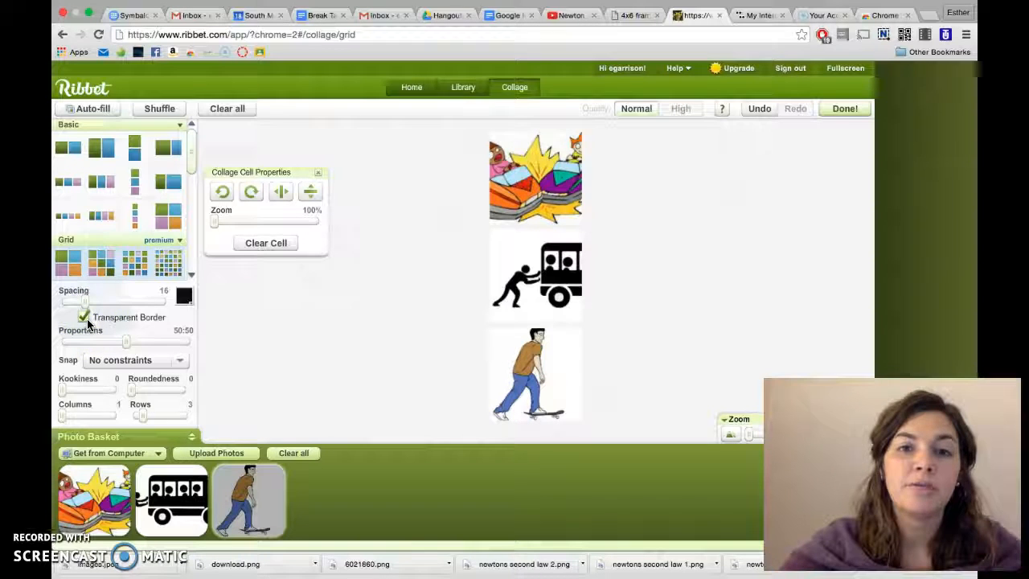
{"action": "left_click", "coordinate": [84, 317]}
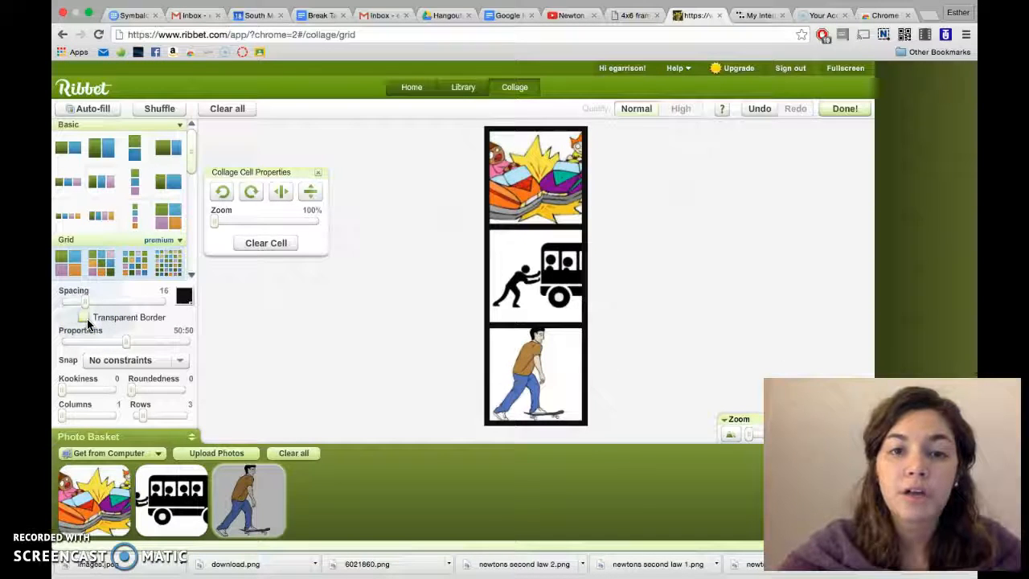
{"action": "left_click", "coordinate": [537, 368]}
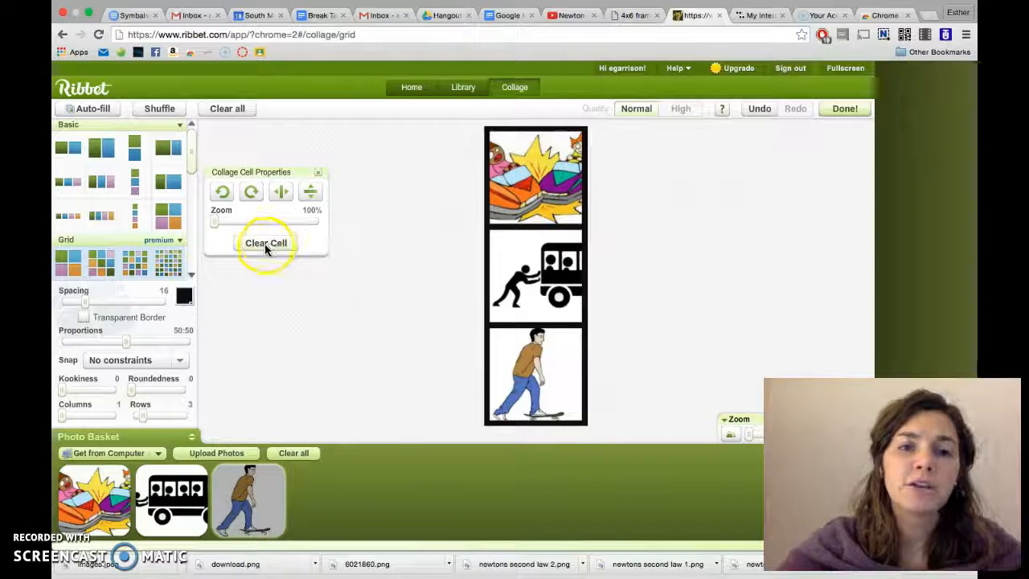
{"action": "left_click", "coordinate": [265, 243]}
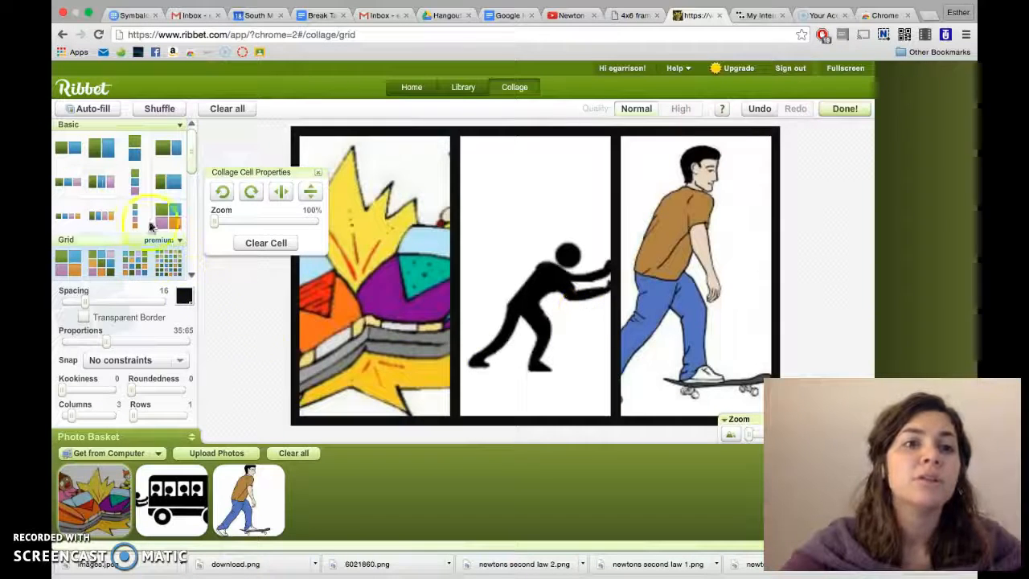
{"action": "left_click", "coordinate": [134, 210]}
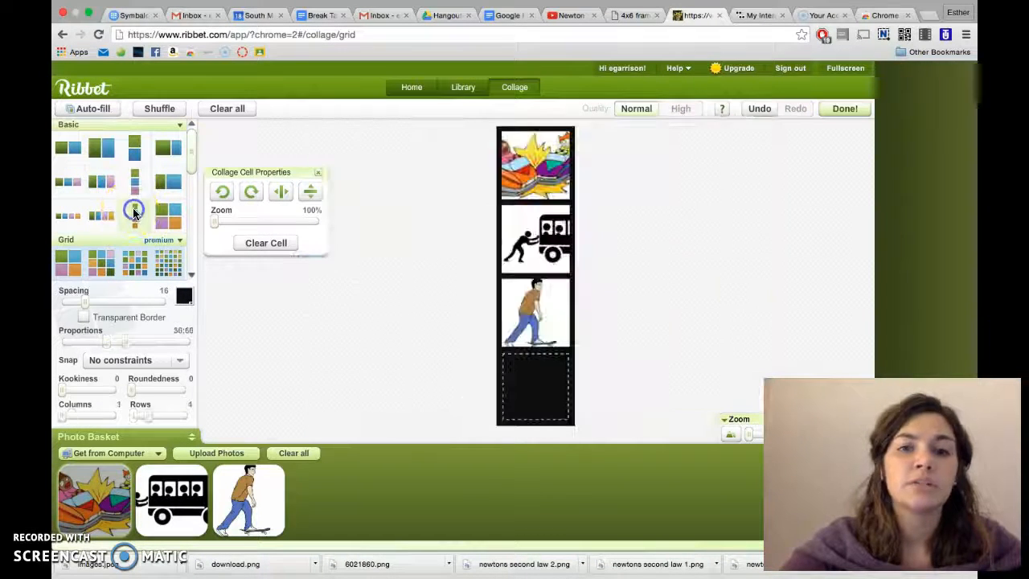
{"action": "left_click", "coordinate": [135, 183]}
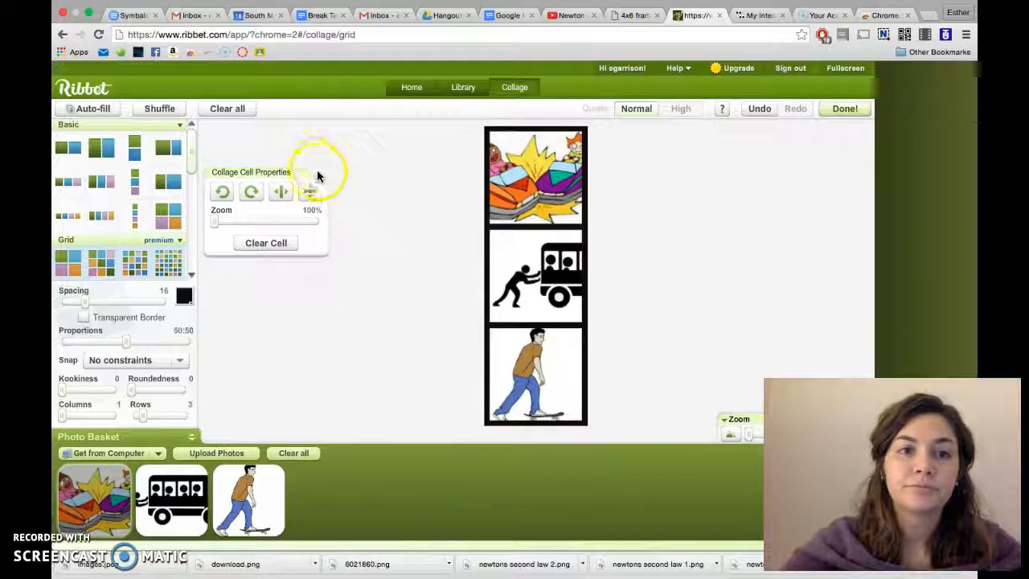
Finish the collage and bring it into the photo editor's Frames section.
{"action": "left_click", "coordinate": [844, 109]}
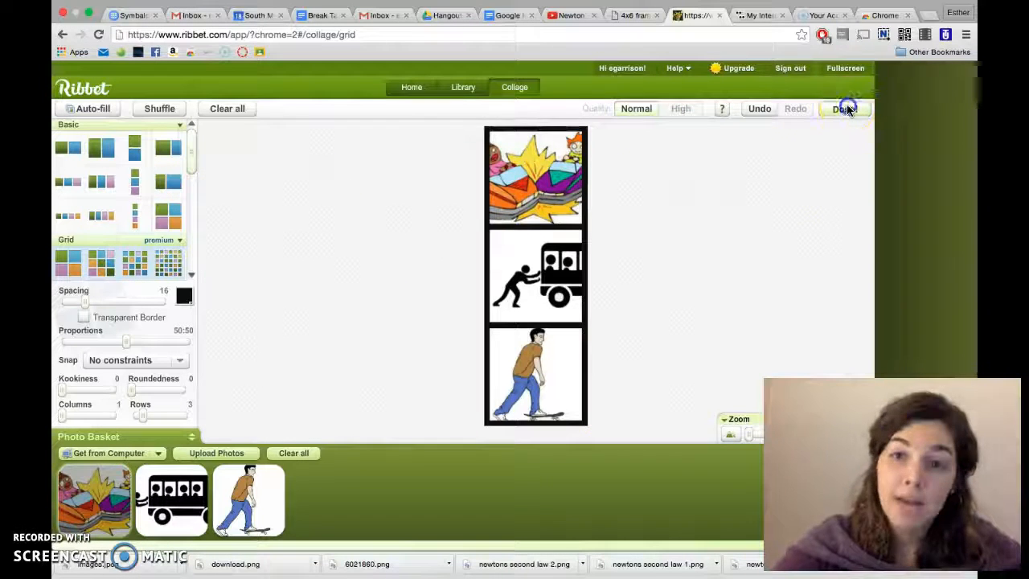
{"action": "left_click", "coordinate": [845, 108]}
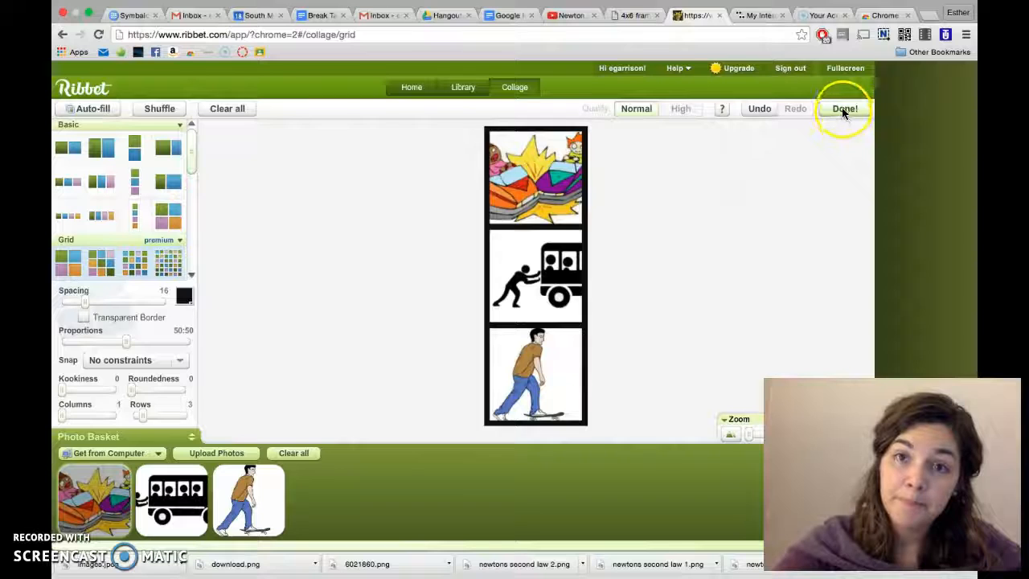
{"action": "left_click", "coordinate": [845, 109]}
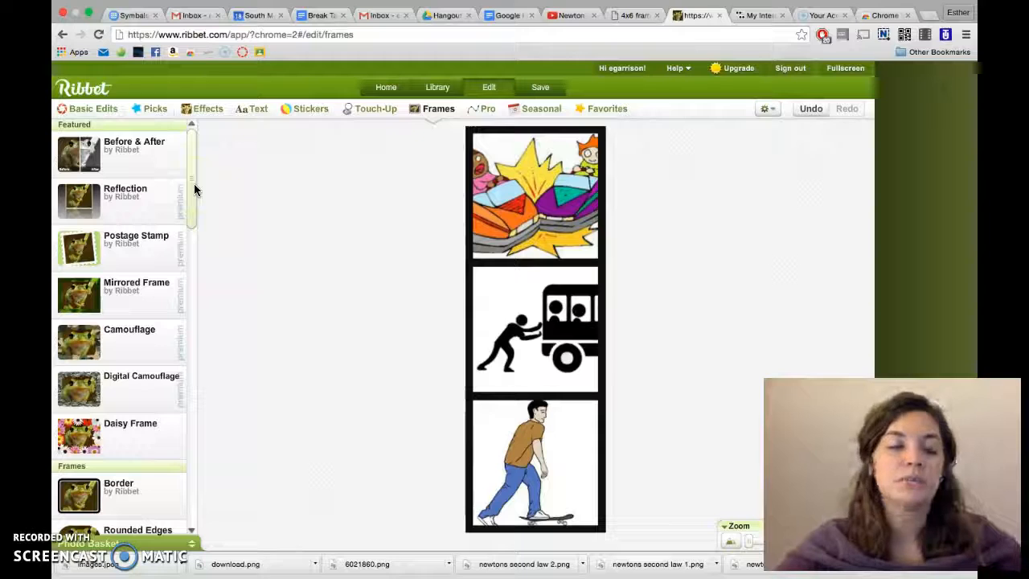
{"action": "scroll", "scroll_direction": "down", "scroll_amount": 3}
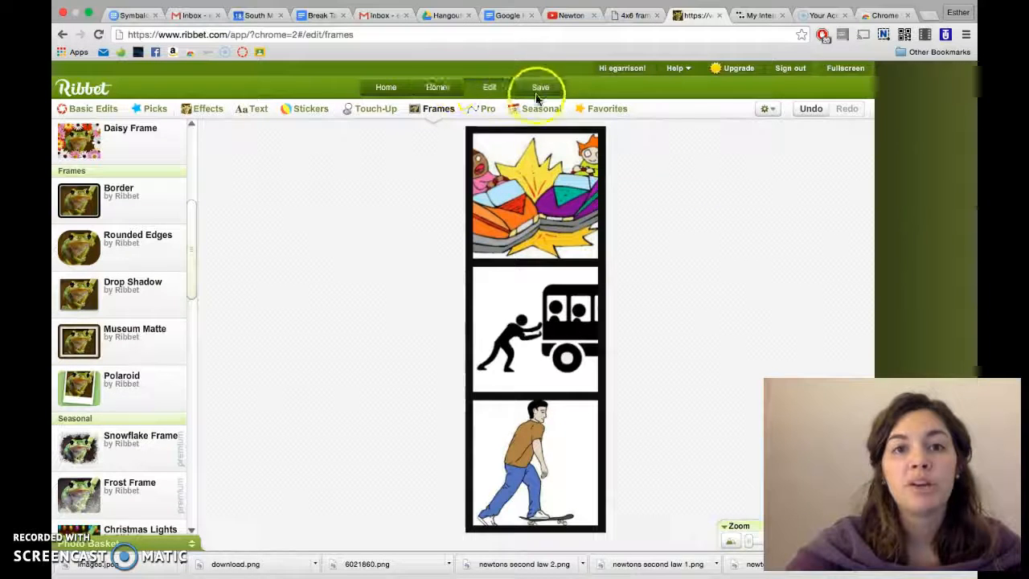
Rename the collage file to 'Newtons three laws of motion'.
{"action": "left_click", "coordinate": [540, 86]}
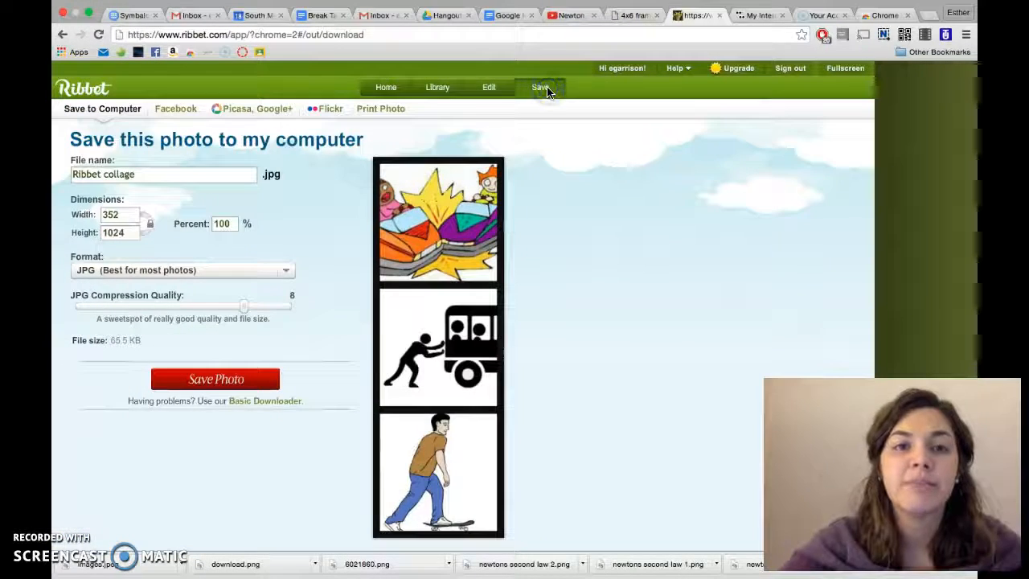
{"action": "double_click", "coordinate": [119, 175]}
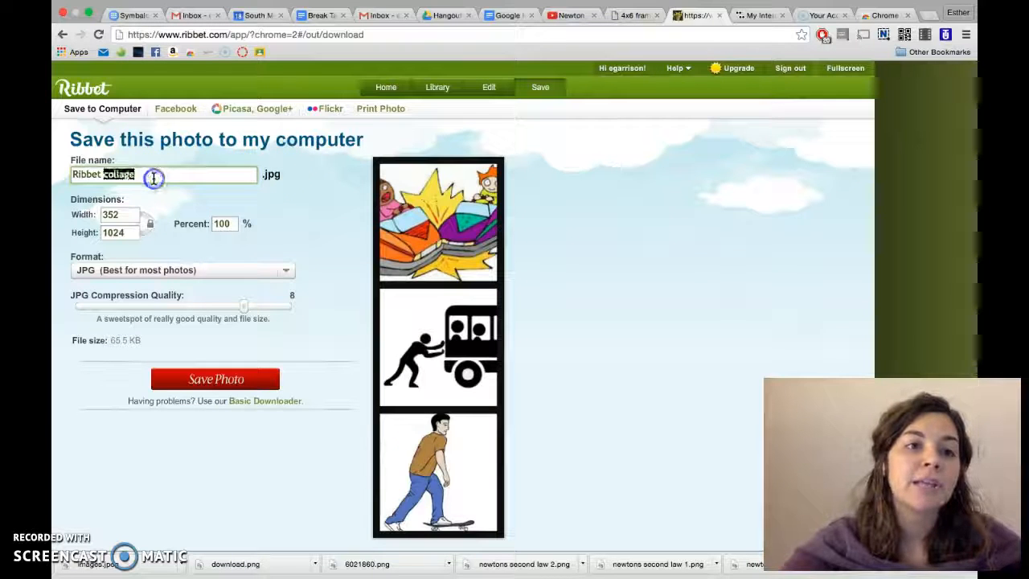
{"action": "type", "text": "Ne"}
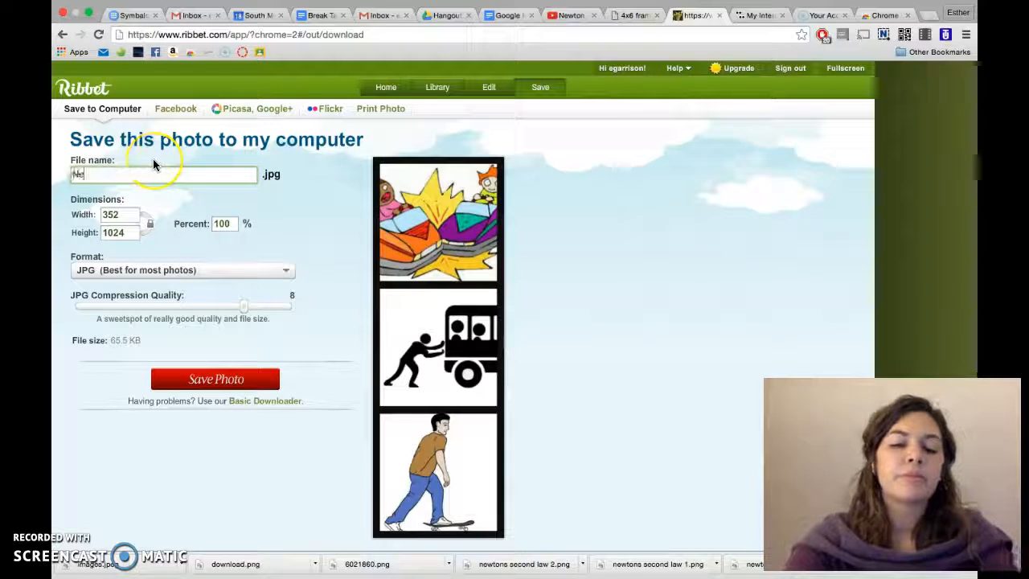
{"action": "type", "text": "Newtons three laws"}
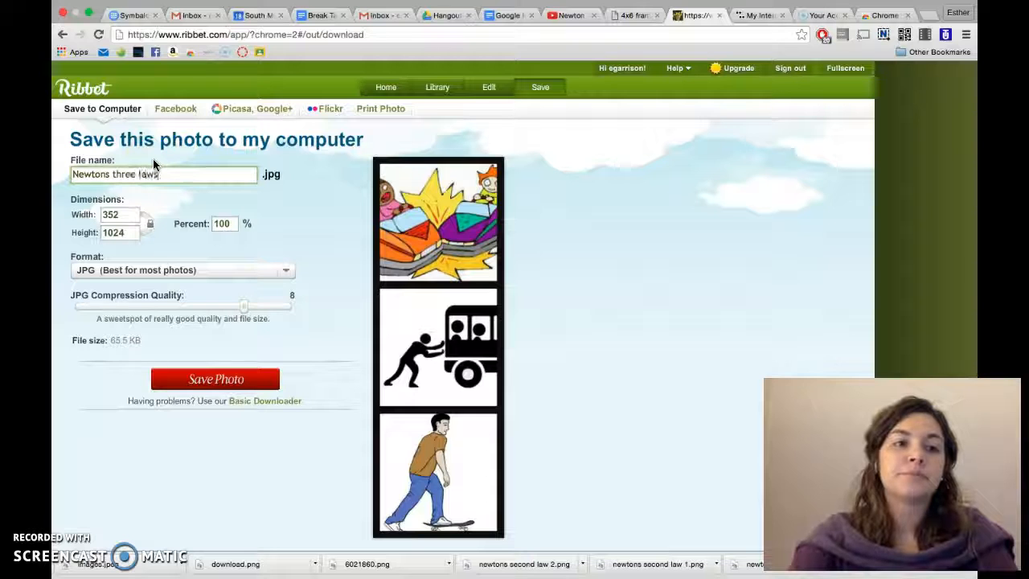
{"action": "type", "text": "of motion"}
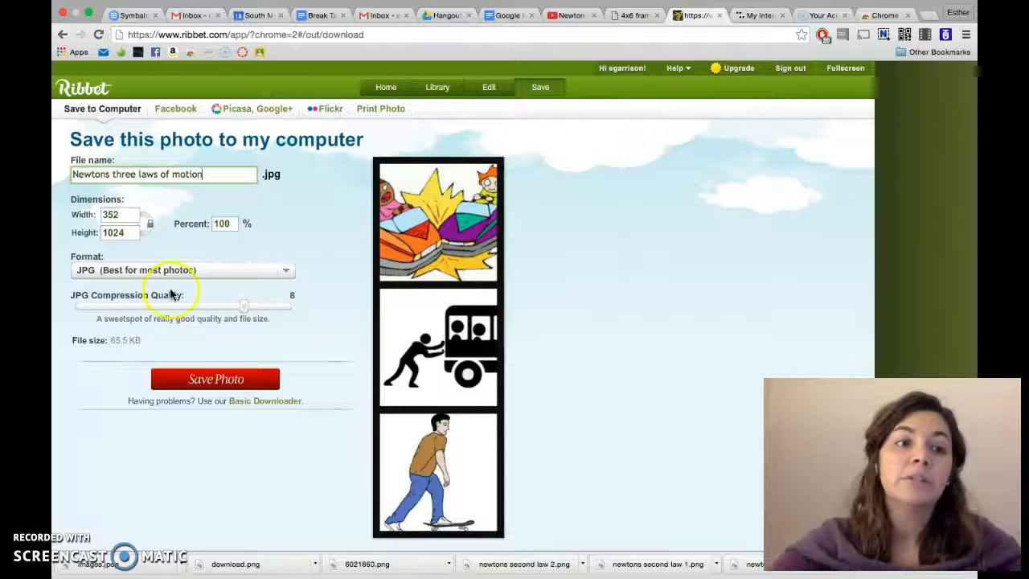
{"action": "left_click", "coordinate": [183, 269]}
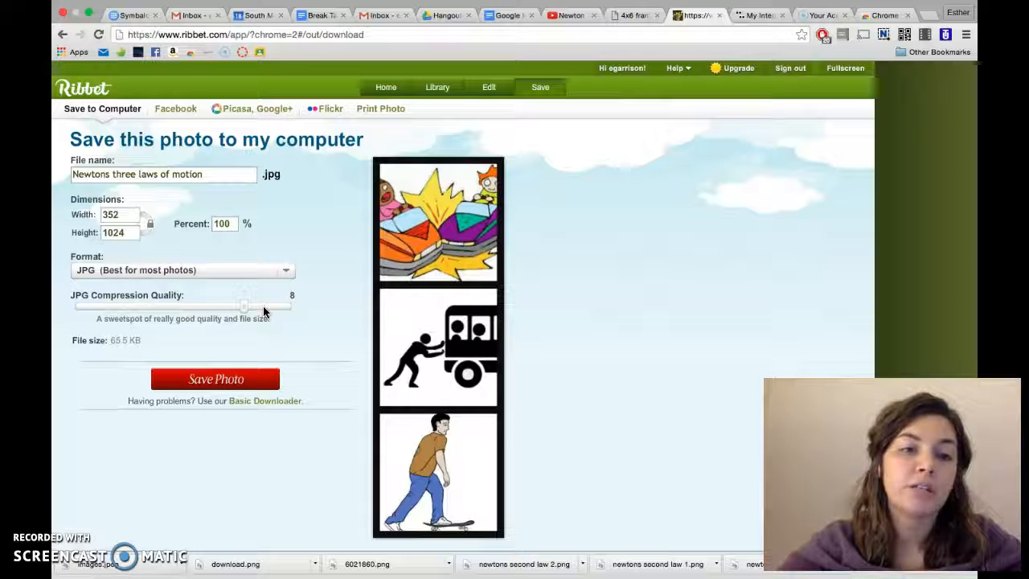
Save the JPG to the Desktop, replacing the existing file.
{"action": "left_click", "coordinate": [214, 379]}
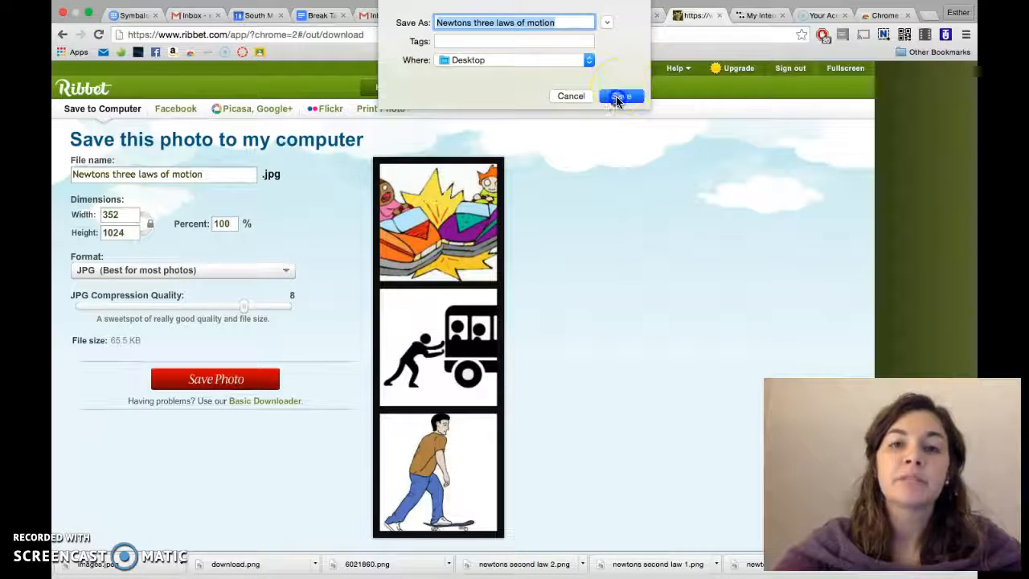
{"action": "left_click", "coordinate": [622, 96]}
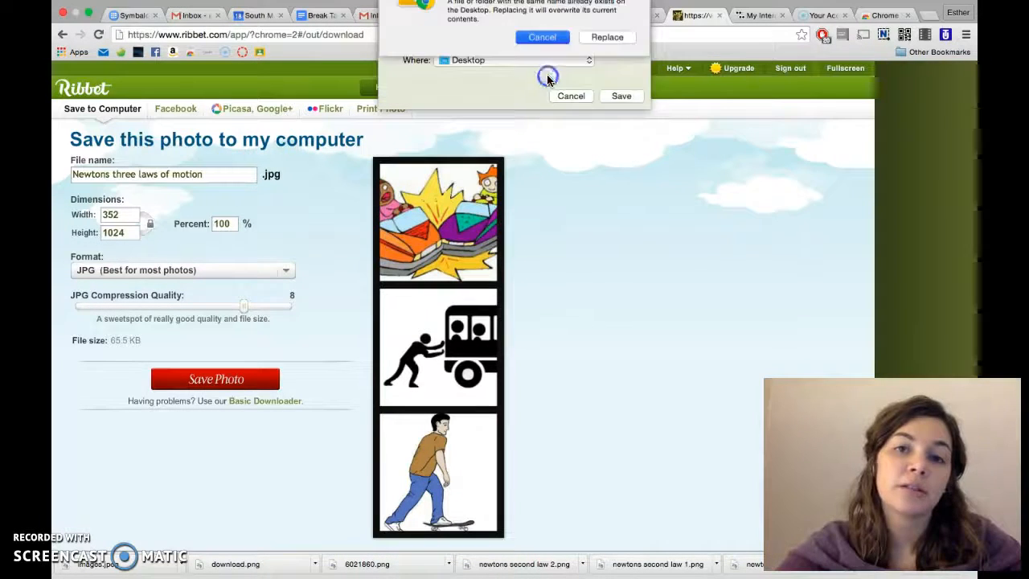
{"action": "left_click", "coordinate": [542, 37]}
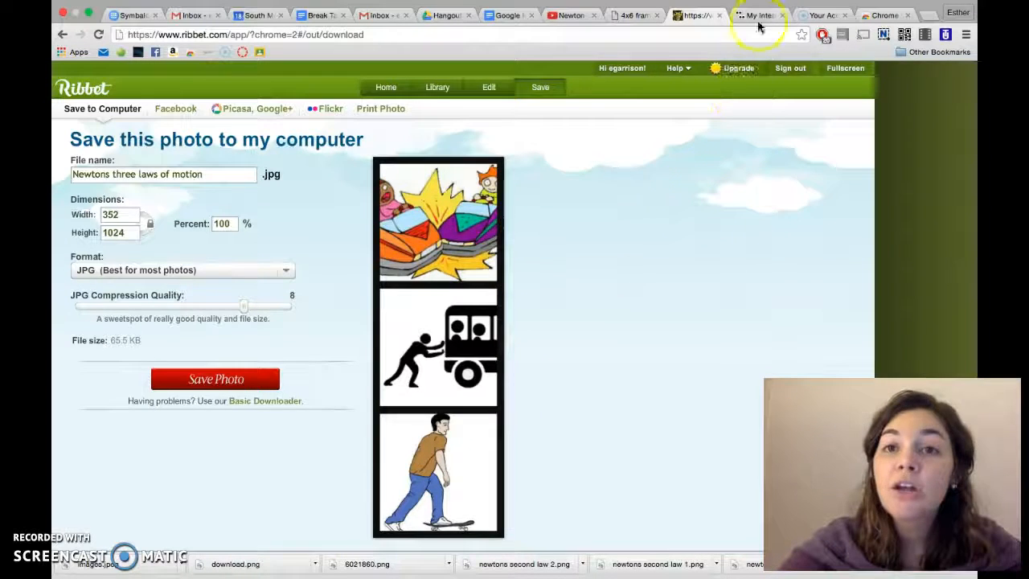
Upload 'Newtons three laws of motion.jpg' from the Desktop as a new ThingLink image.
{"action": "left_click", "coordinate": [758, 14]}
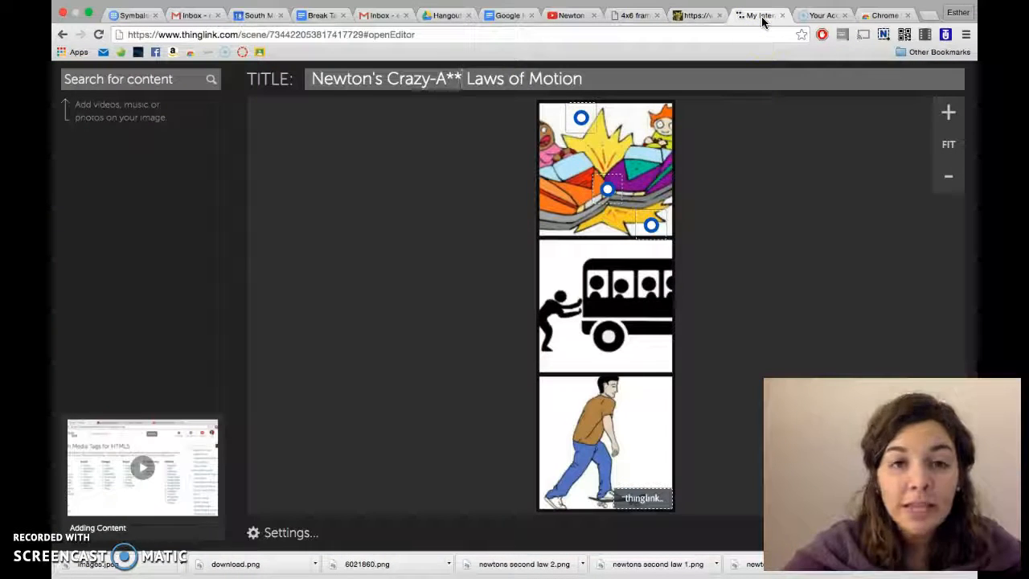
{"action": "mouse_move", "coordinate": [724, 260]}
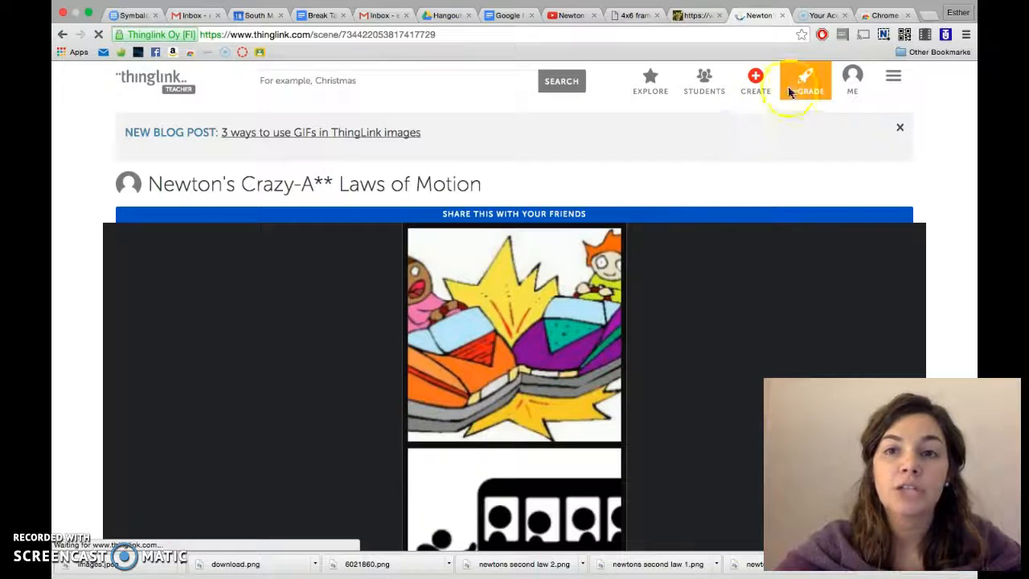
{"action": "left_click", "coordinate": [852, 81]}
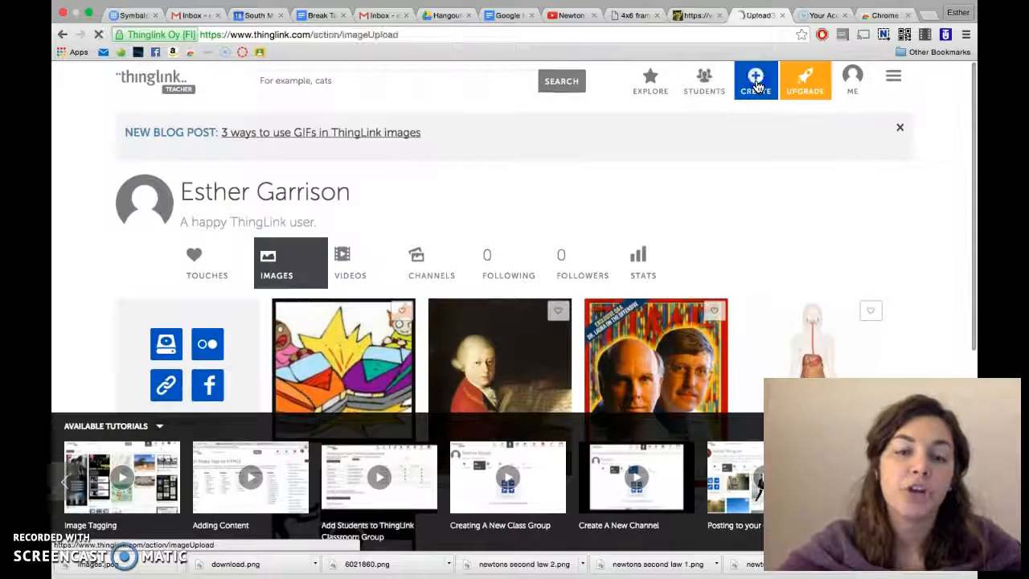
{"action": "left_click", "coordinate": [755, 80]}
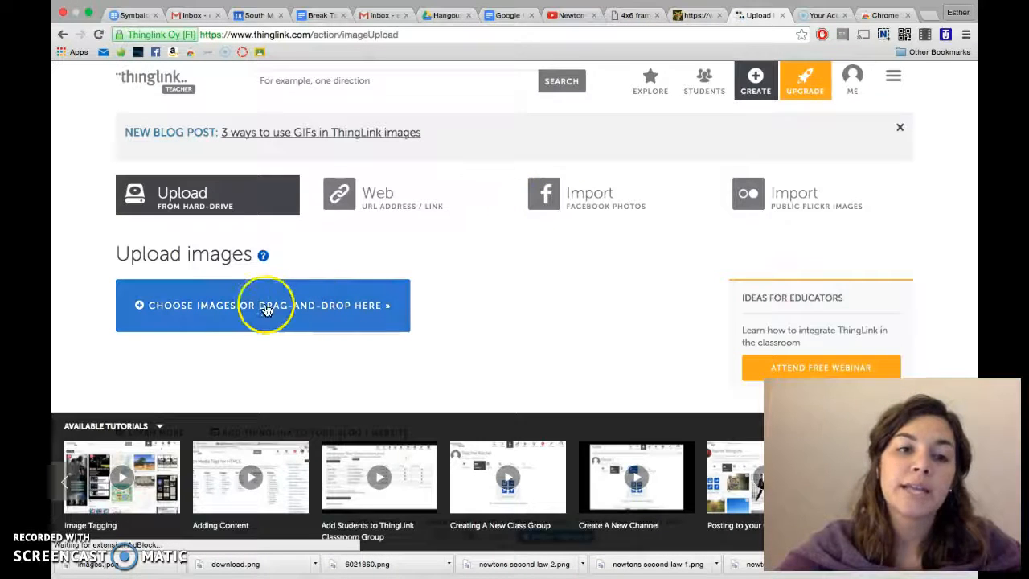
{"action": "left_click", "coordinate": [263, 305]}
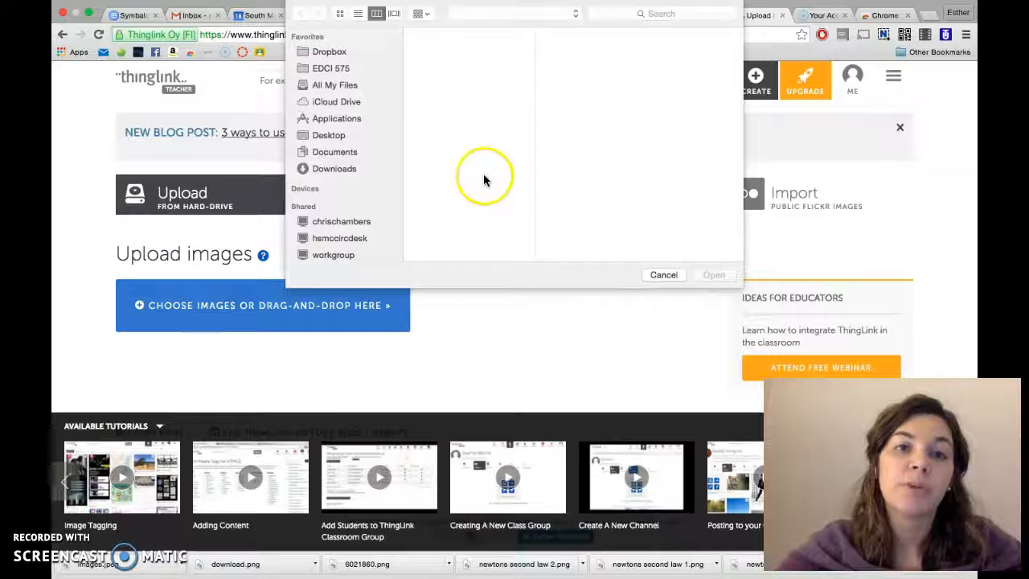
{"action": "left_click", "coordinate": [329, 135]}
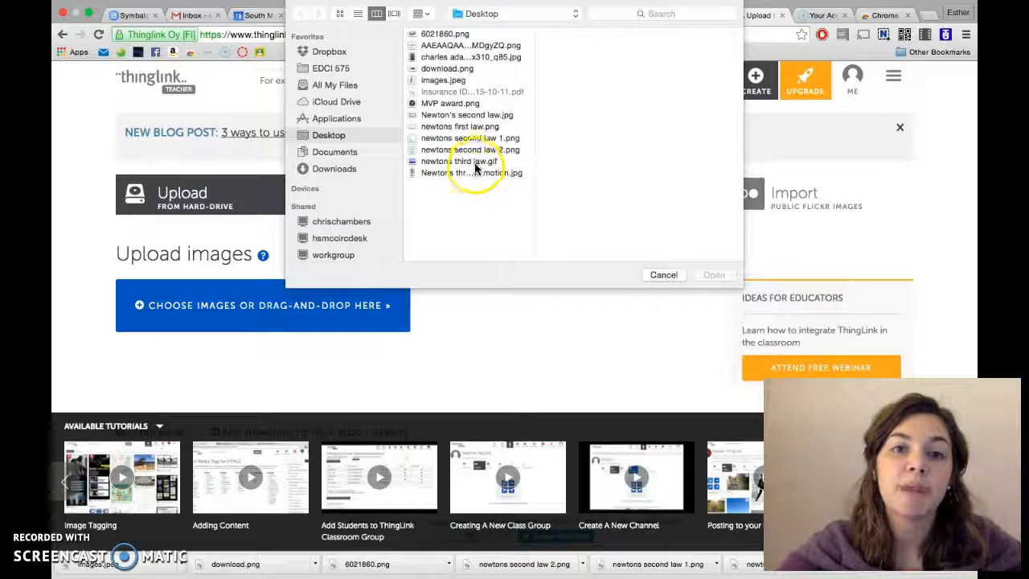
{"action": "left_click", "coordinate": [472, 172]}
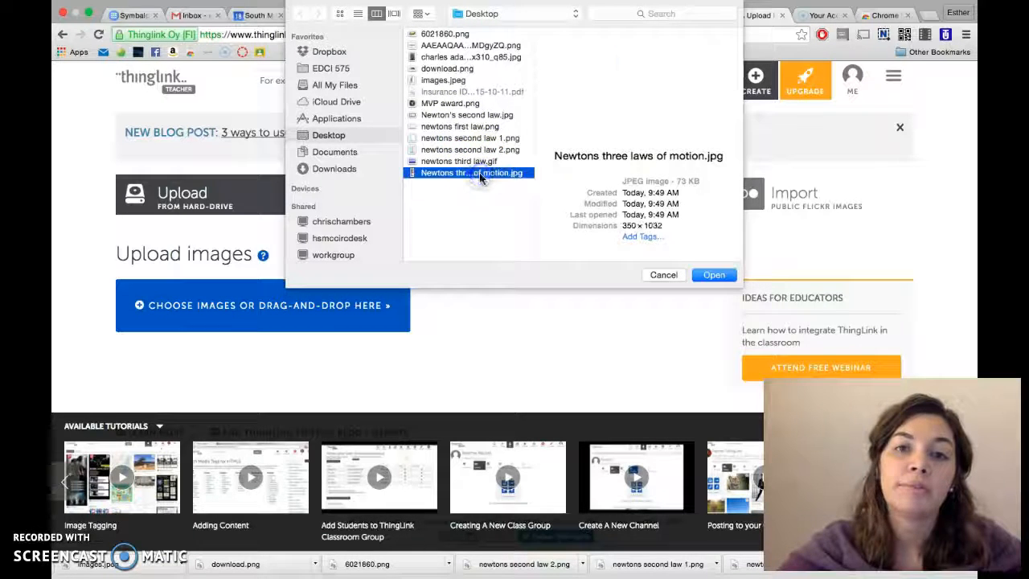
{"action": "left_click", "coordinate": [713, 274]}
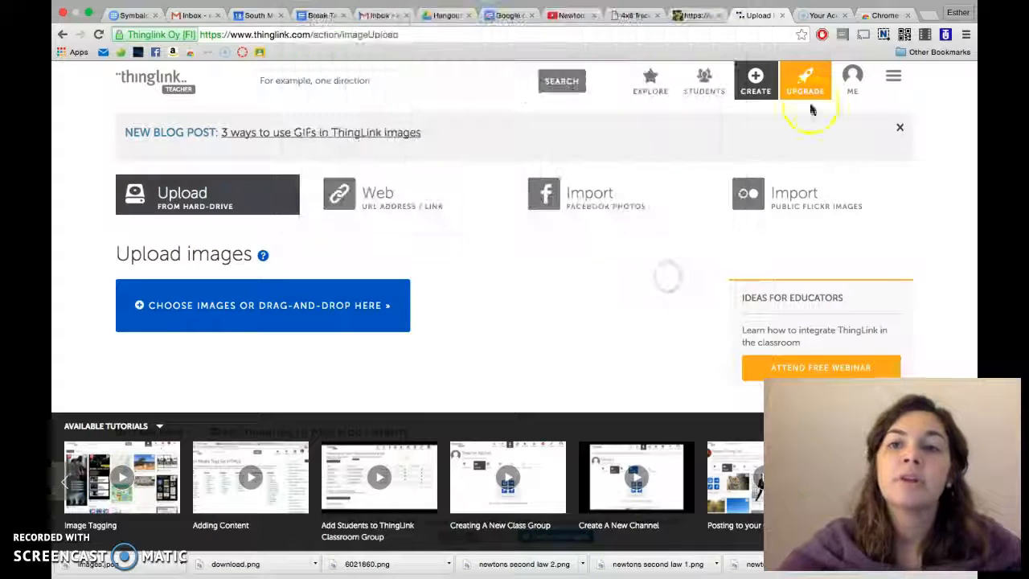
Open the centre tag on the crash picture, showing its first-law question.
{"action": "left_click", "coordinate": [852, 78]}
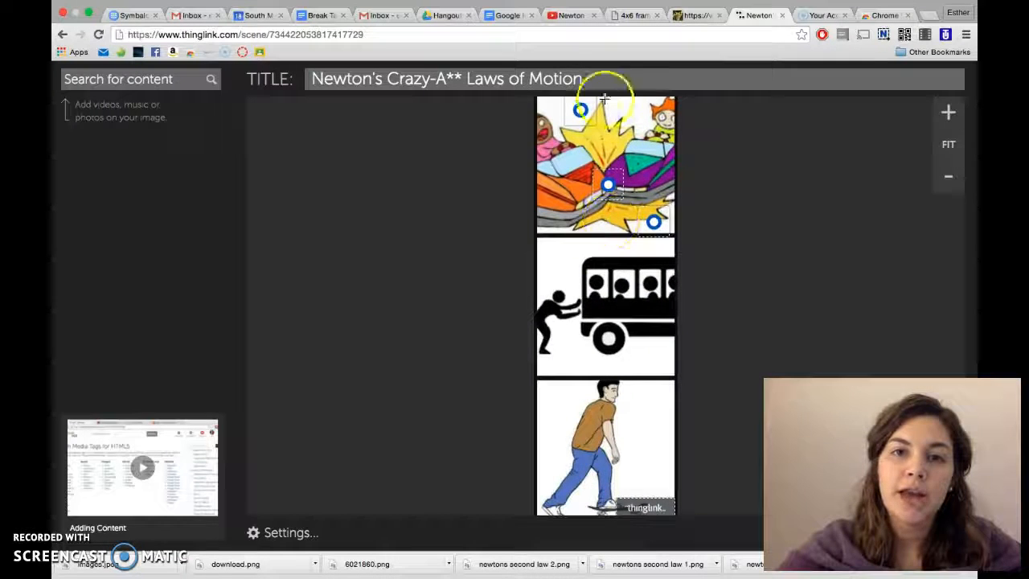
{"action": "left_click", "coordinate": [581, 110]}
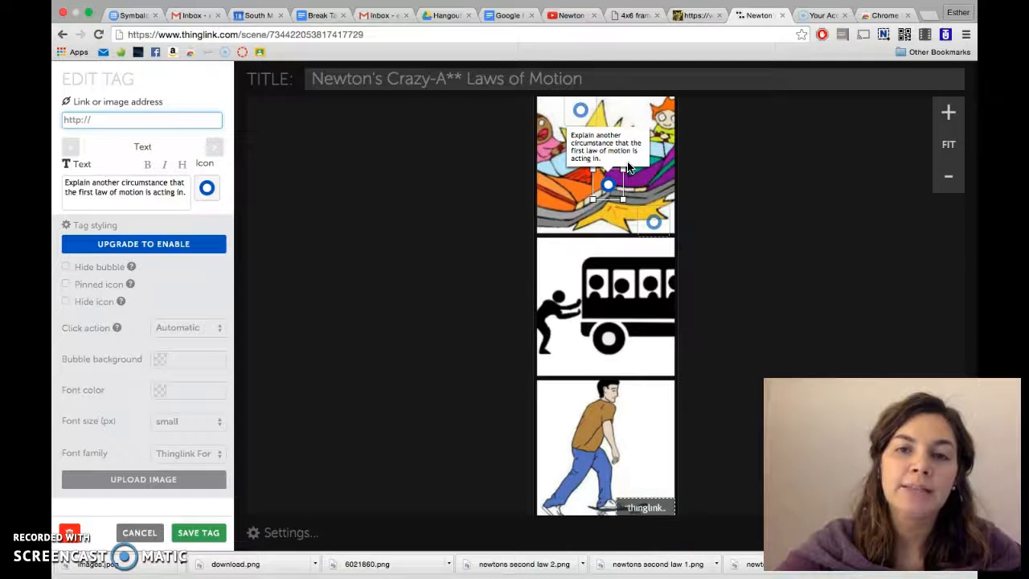
Link the tag to youtube.com/watch?v=08BFCZJDn9w.
{"action": "type", "text": "youtube.com/watch?v=08BFCZJDn9w"}
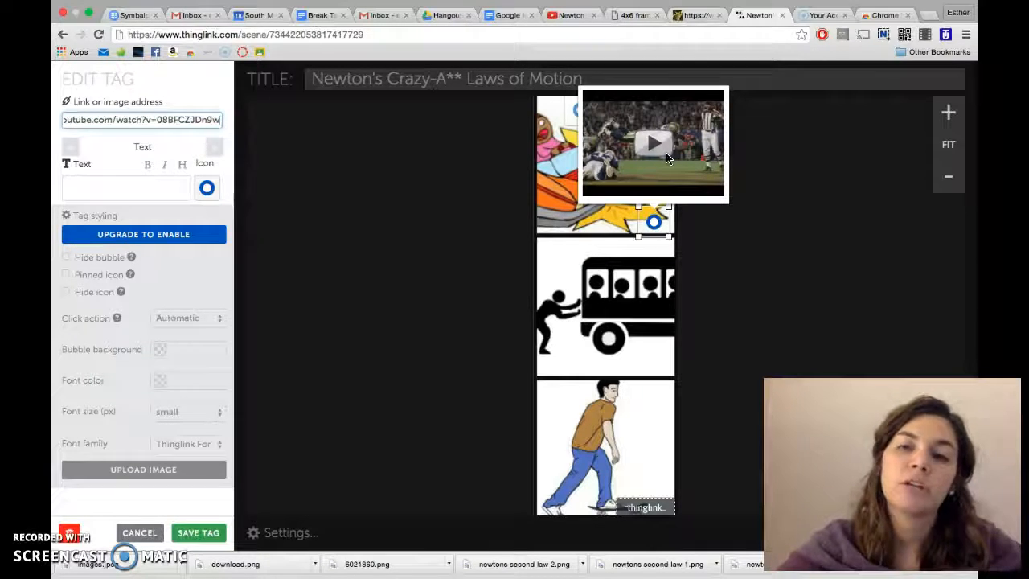
{"action": "mouse_move", "coordinate": [760, 217]}
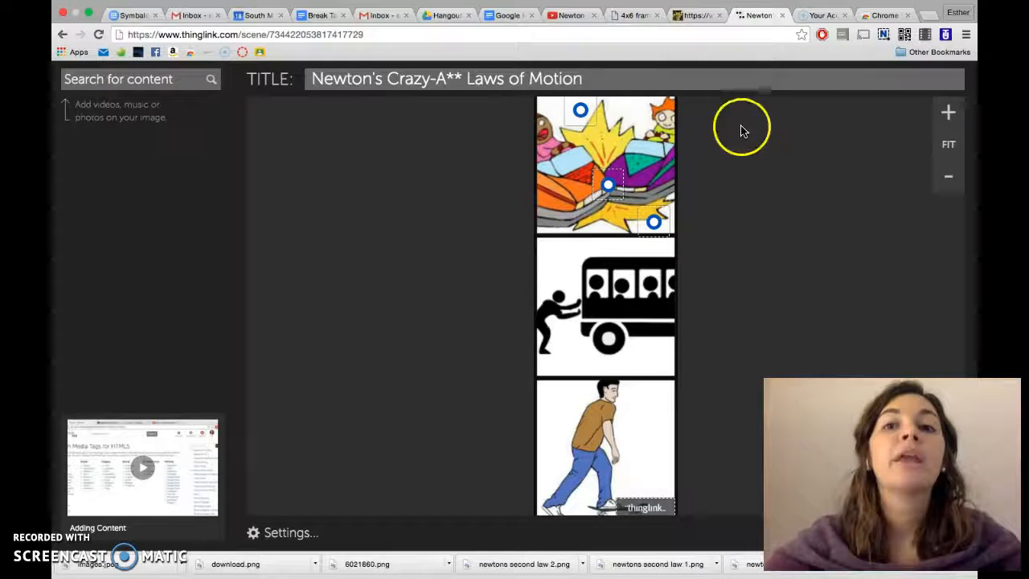
Return to Ribbet's Save to Computer page for the 'Newtons three laws of motion' collage.
{"action": "left_click", "coordinate": [697, 15]}
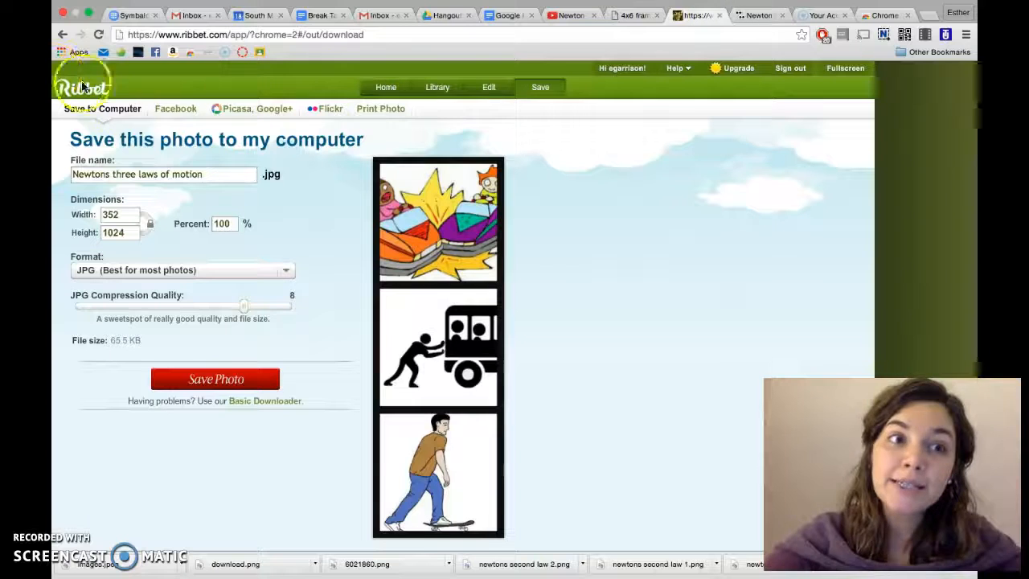
{"action": "mouse_move", "coordinate": [257, 136]}
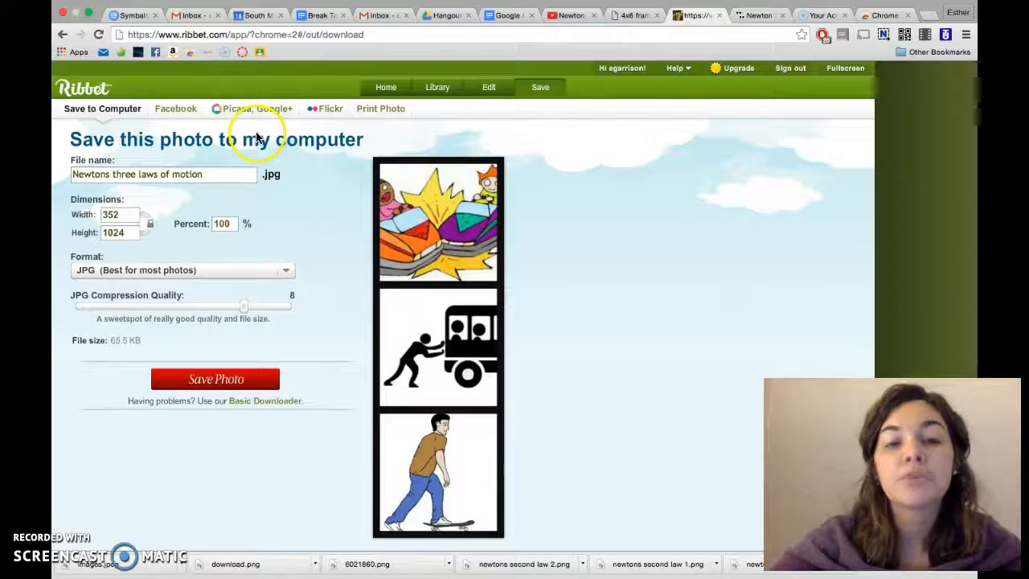
{"action": "mouse_move", "coordinate": [812, 333]}
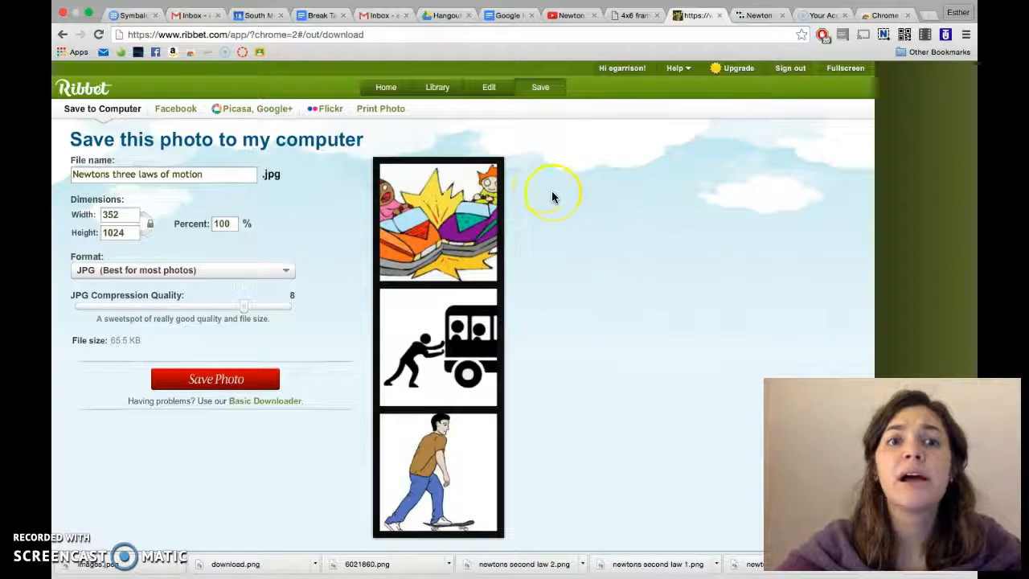
{"action": "mouse_move", "coordinate": [631, 233]}
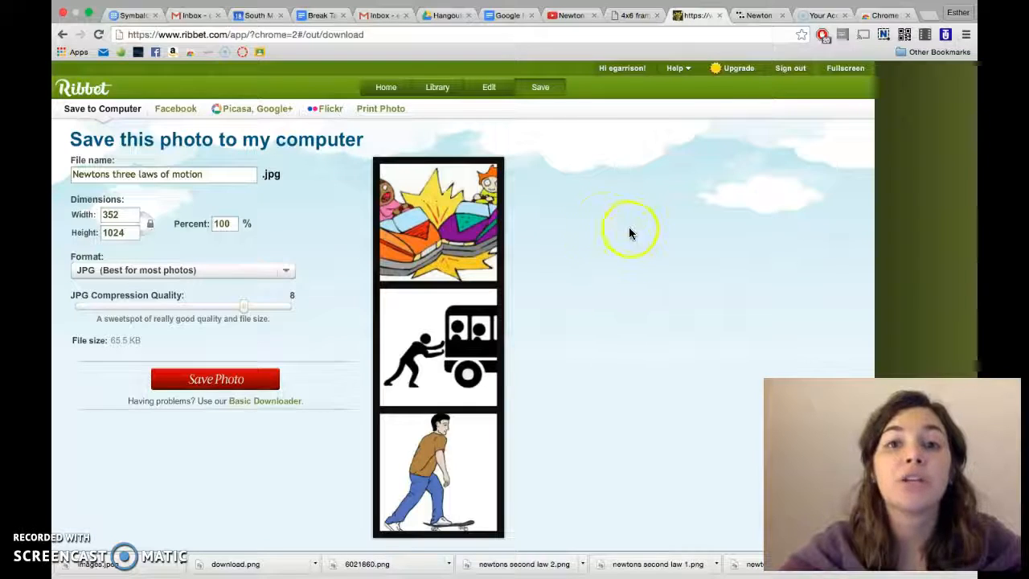
{"action": "mouse_move", "coordinate": [613, 232]}
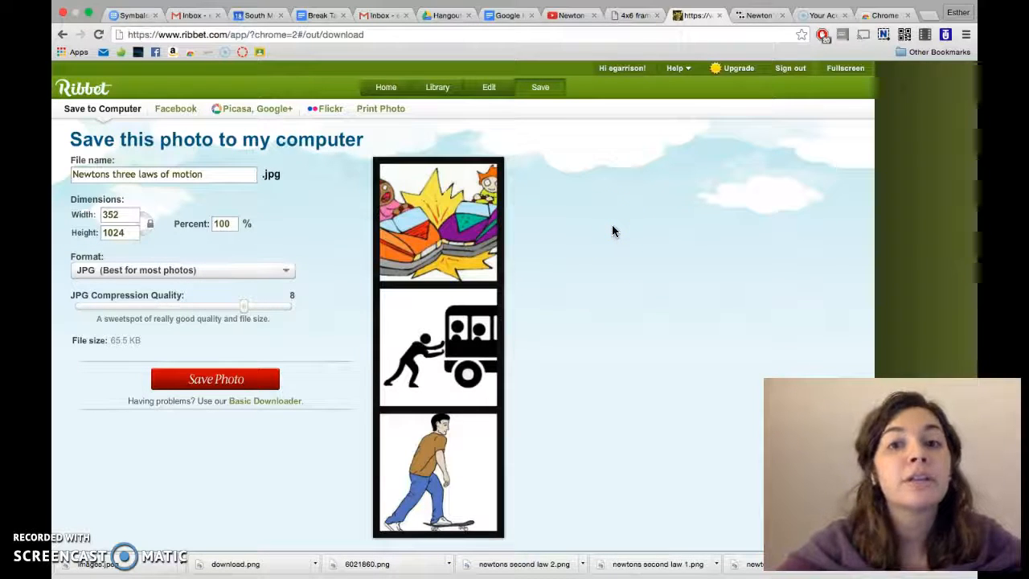
{"action": "mouse_move", "coordinate": [667, 231]}
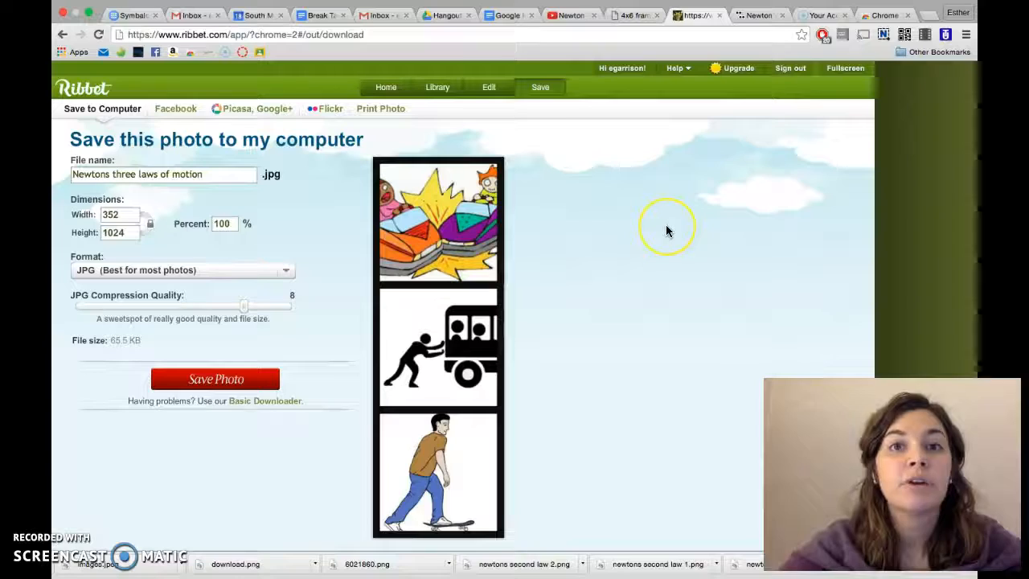
{"action": "mouse_move", "coordinate": [623, 294]}
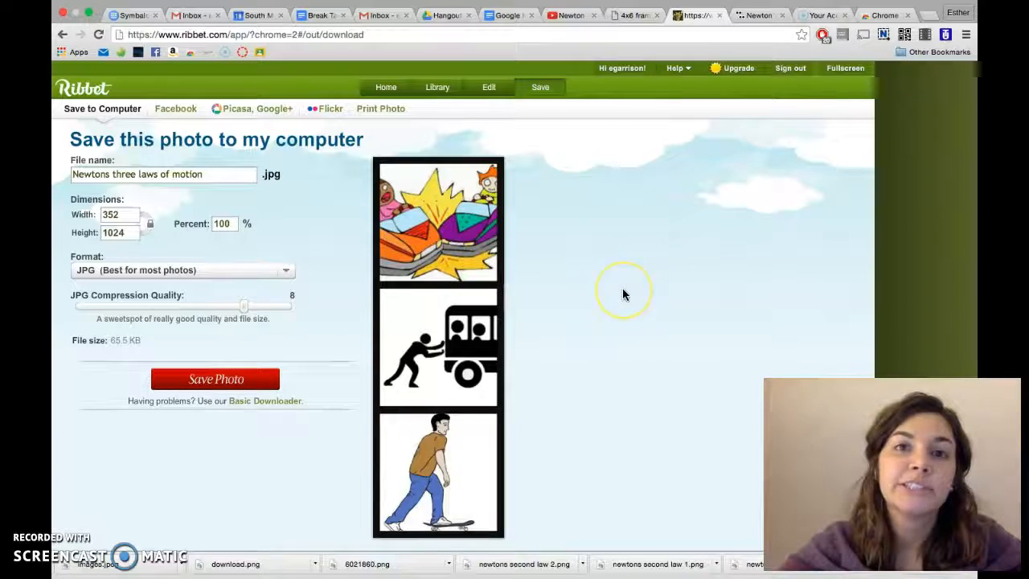